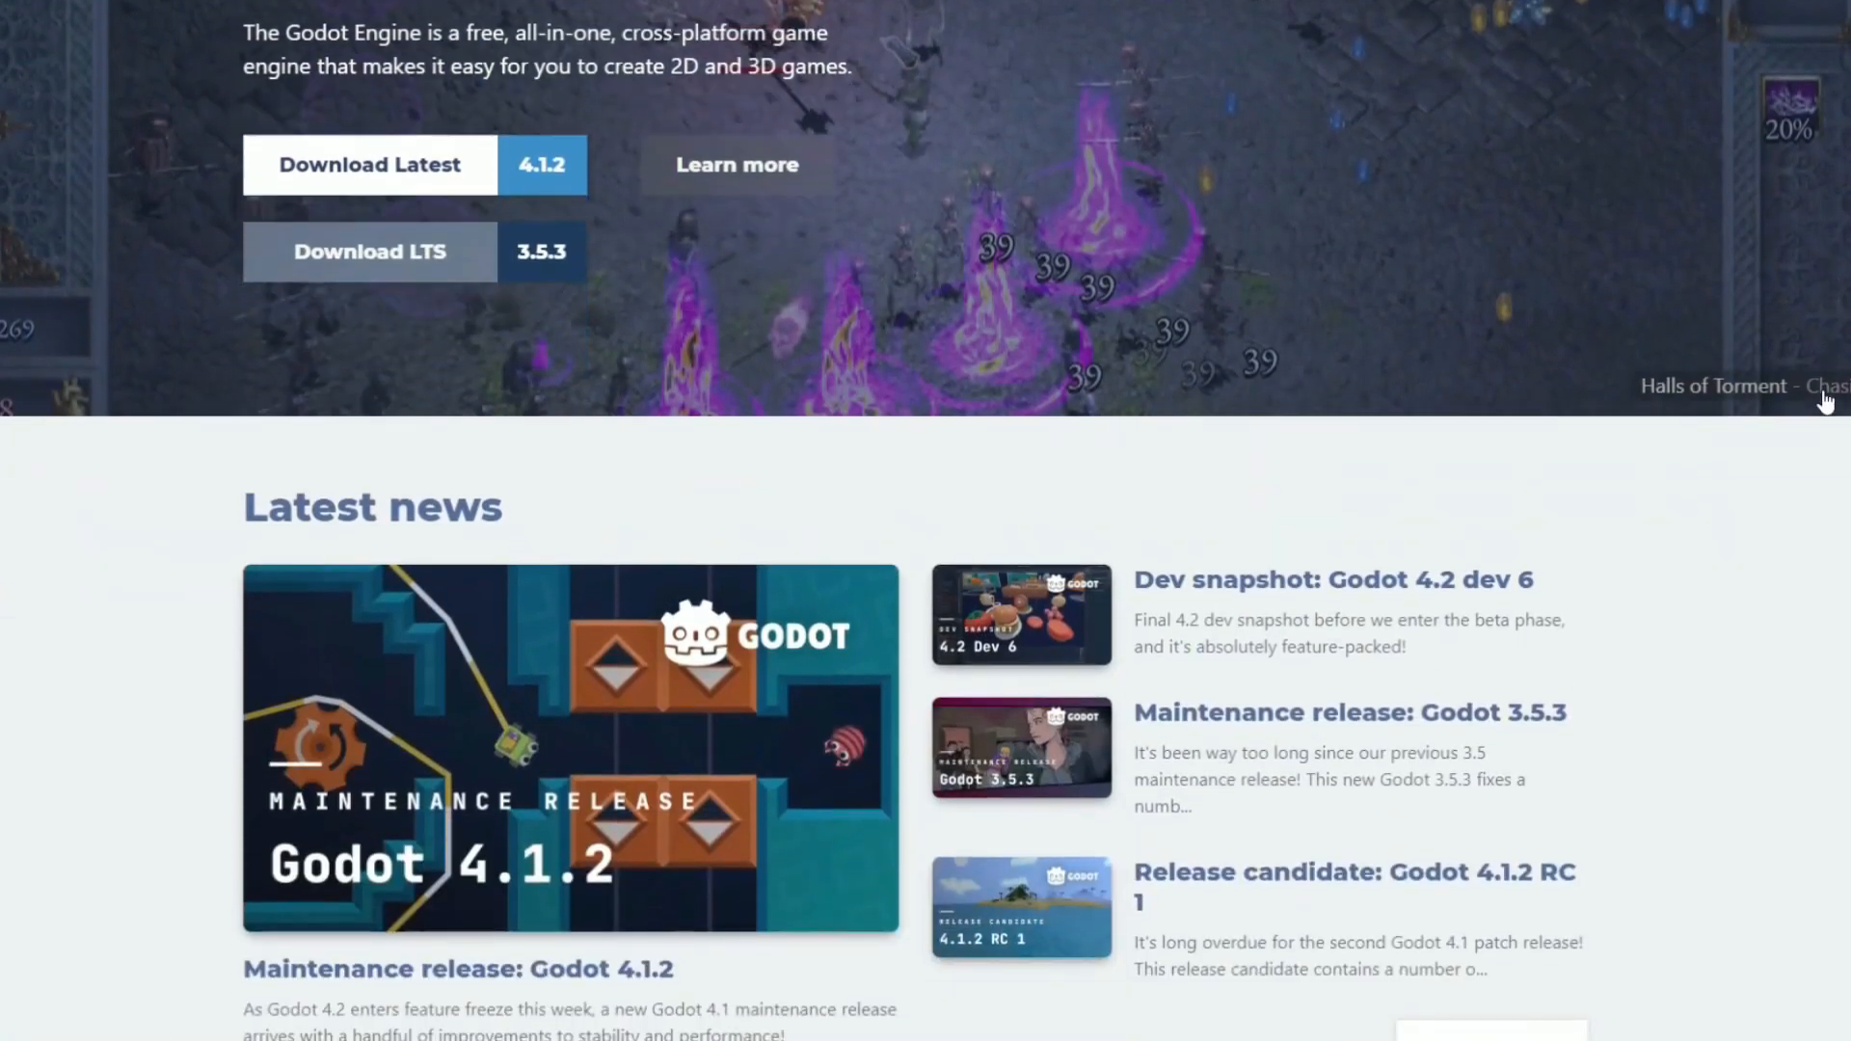
# Step: Browse the Godot homepage news and scroll through Godot tutorial video results
pyautogui.click(368, 164)
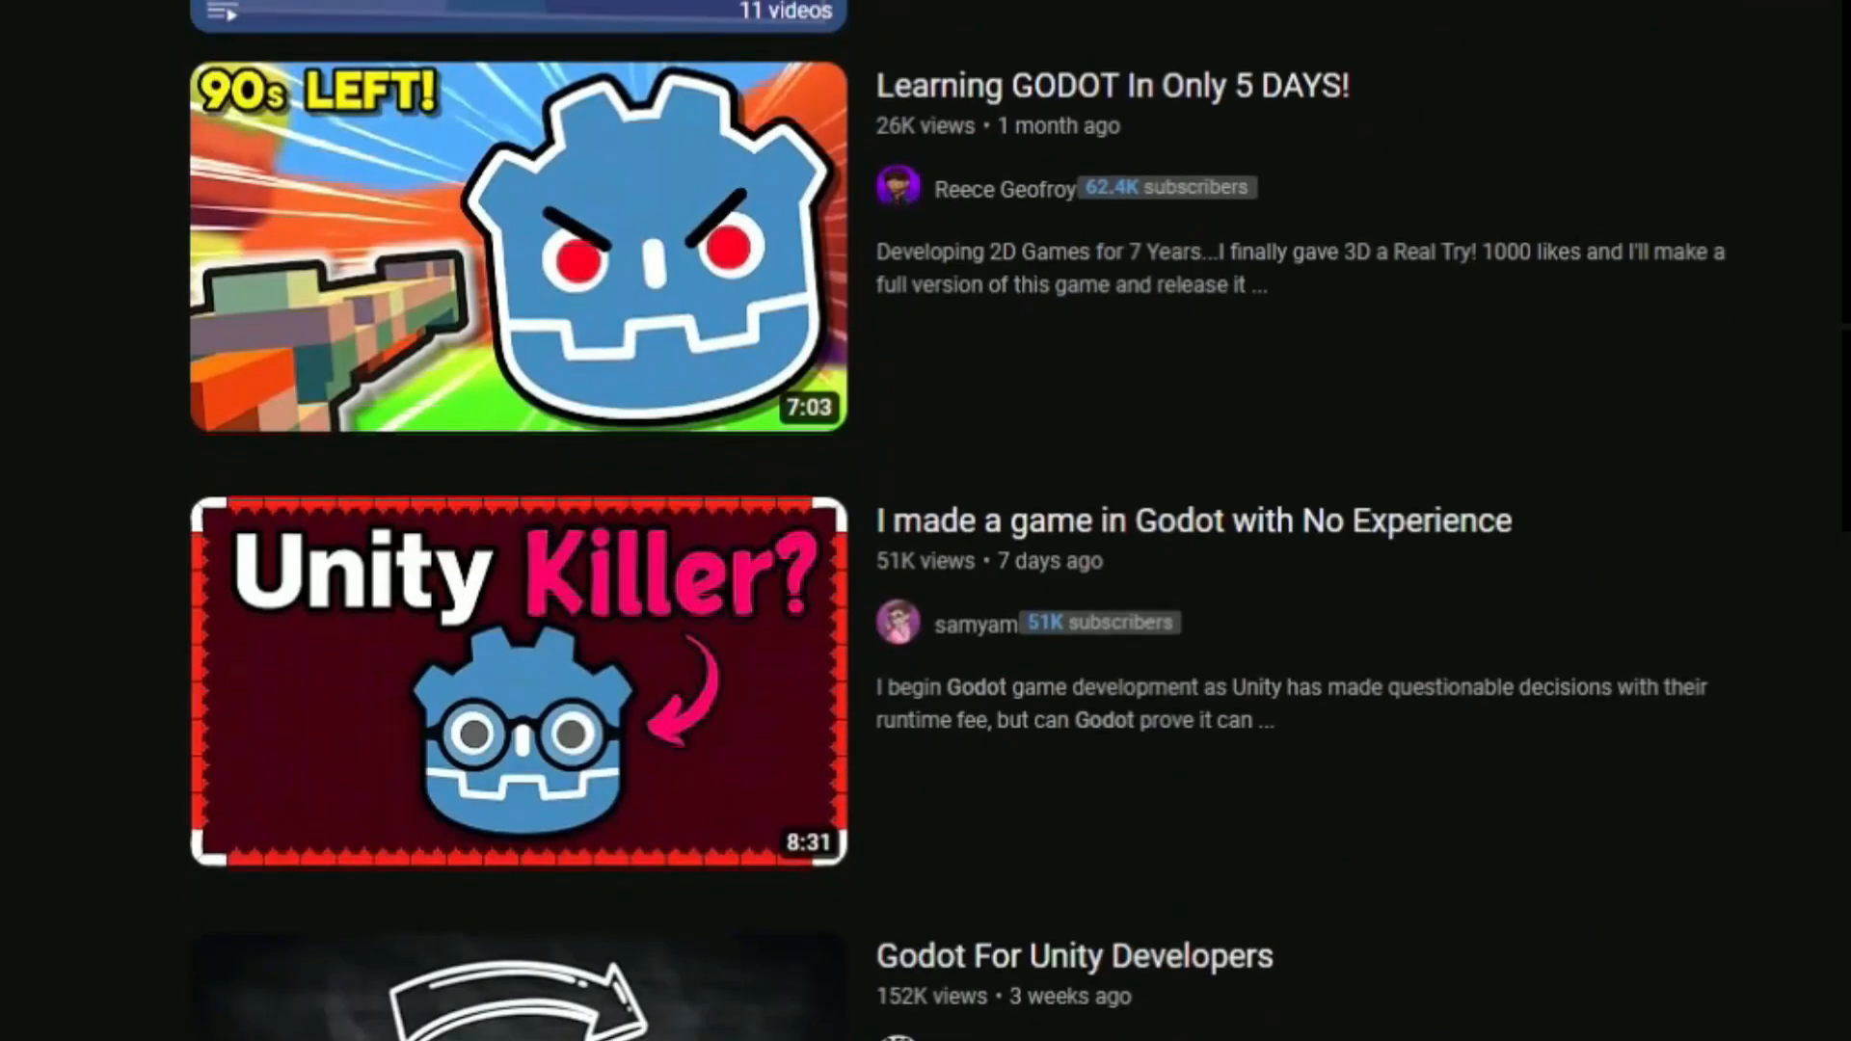
pyautogui.scroll(-3)
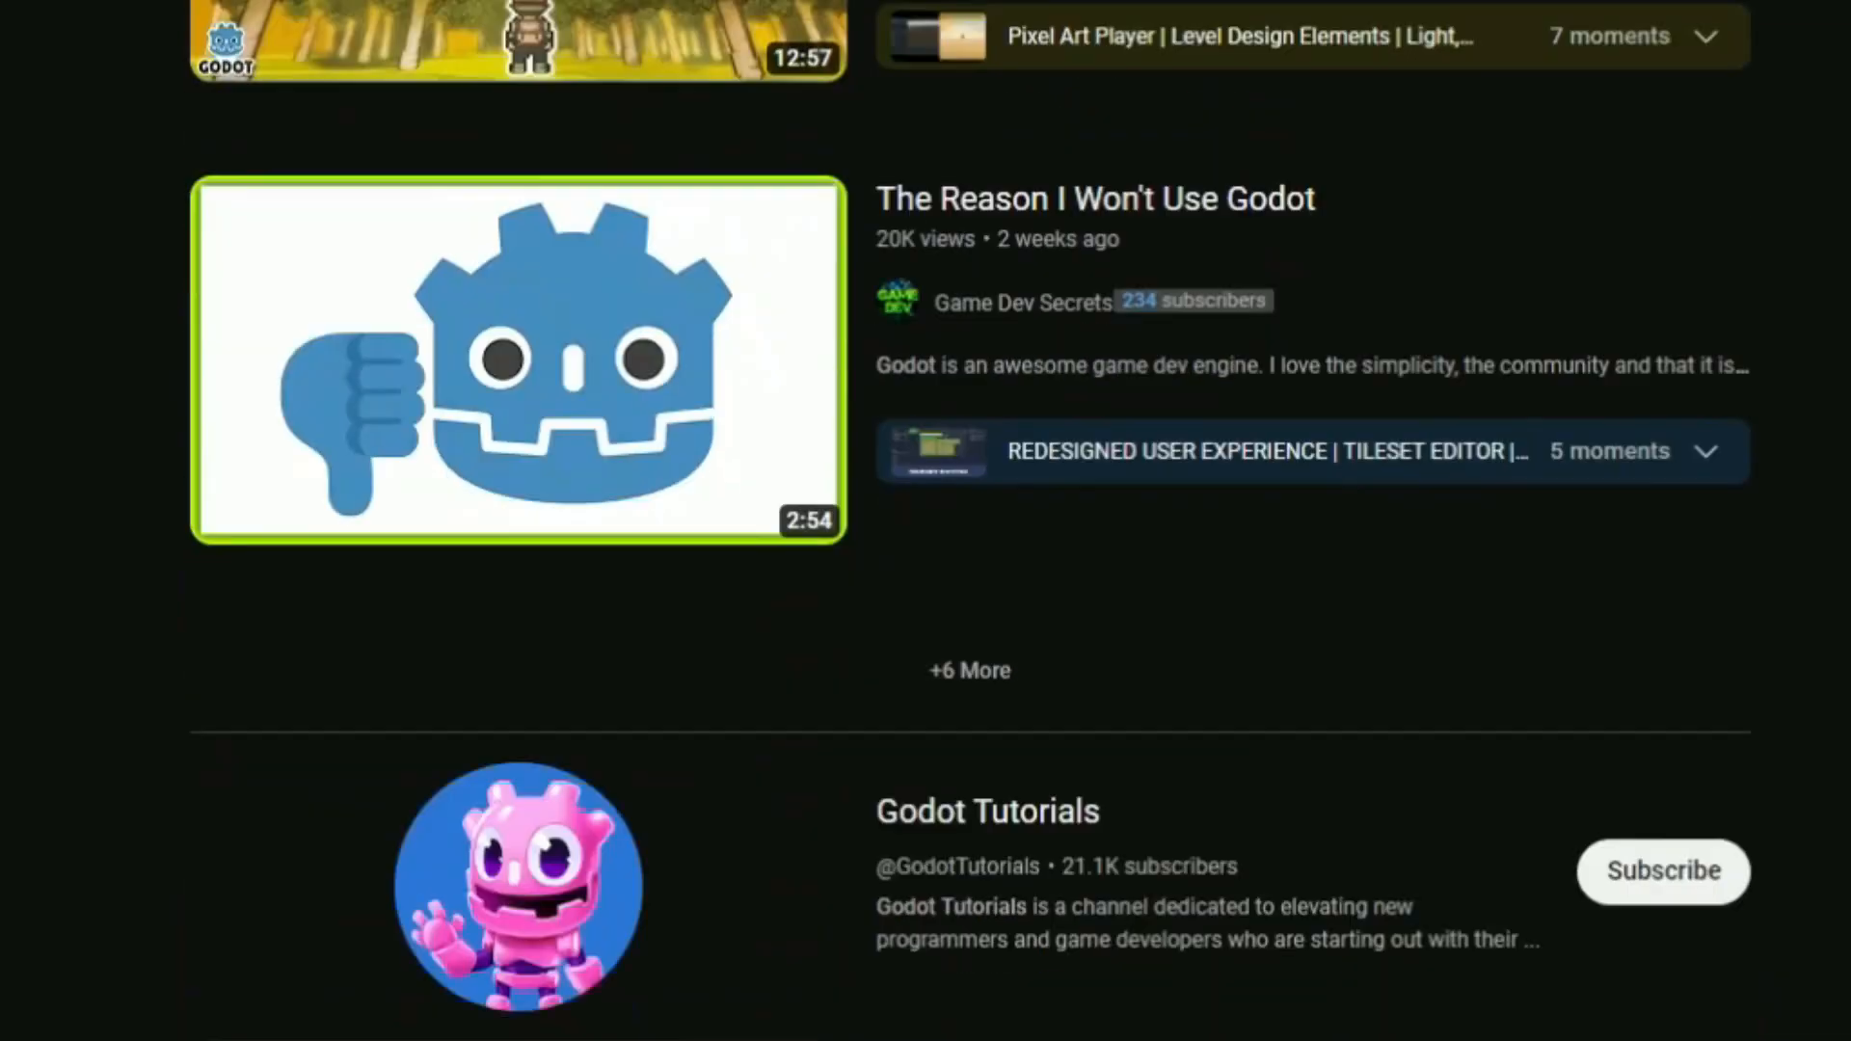
pyautogui.scroll(-3)
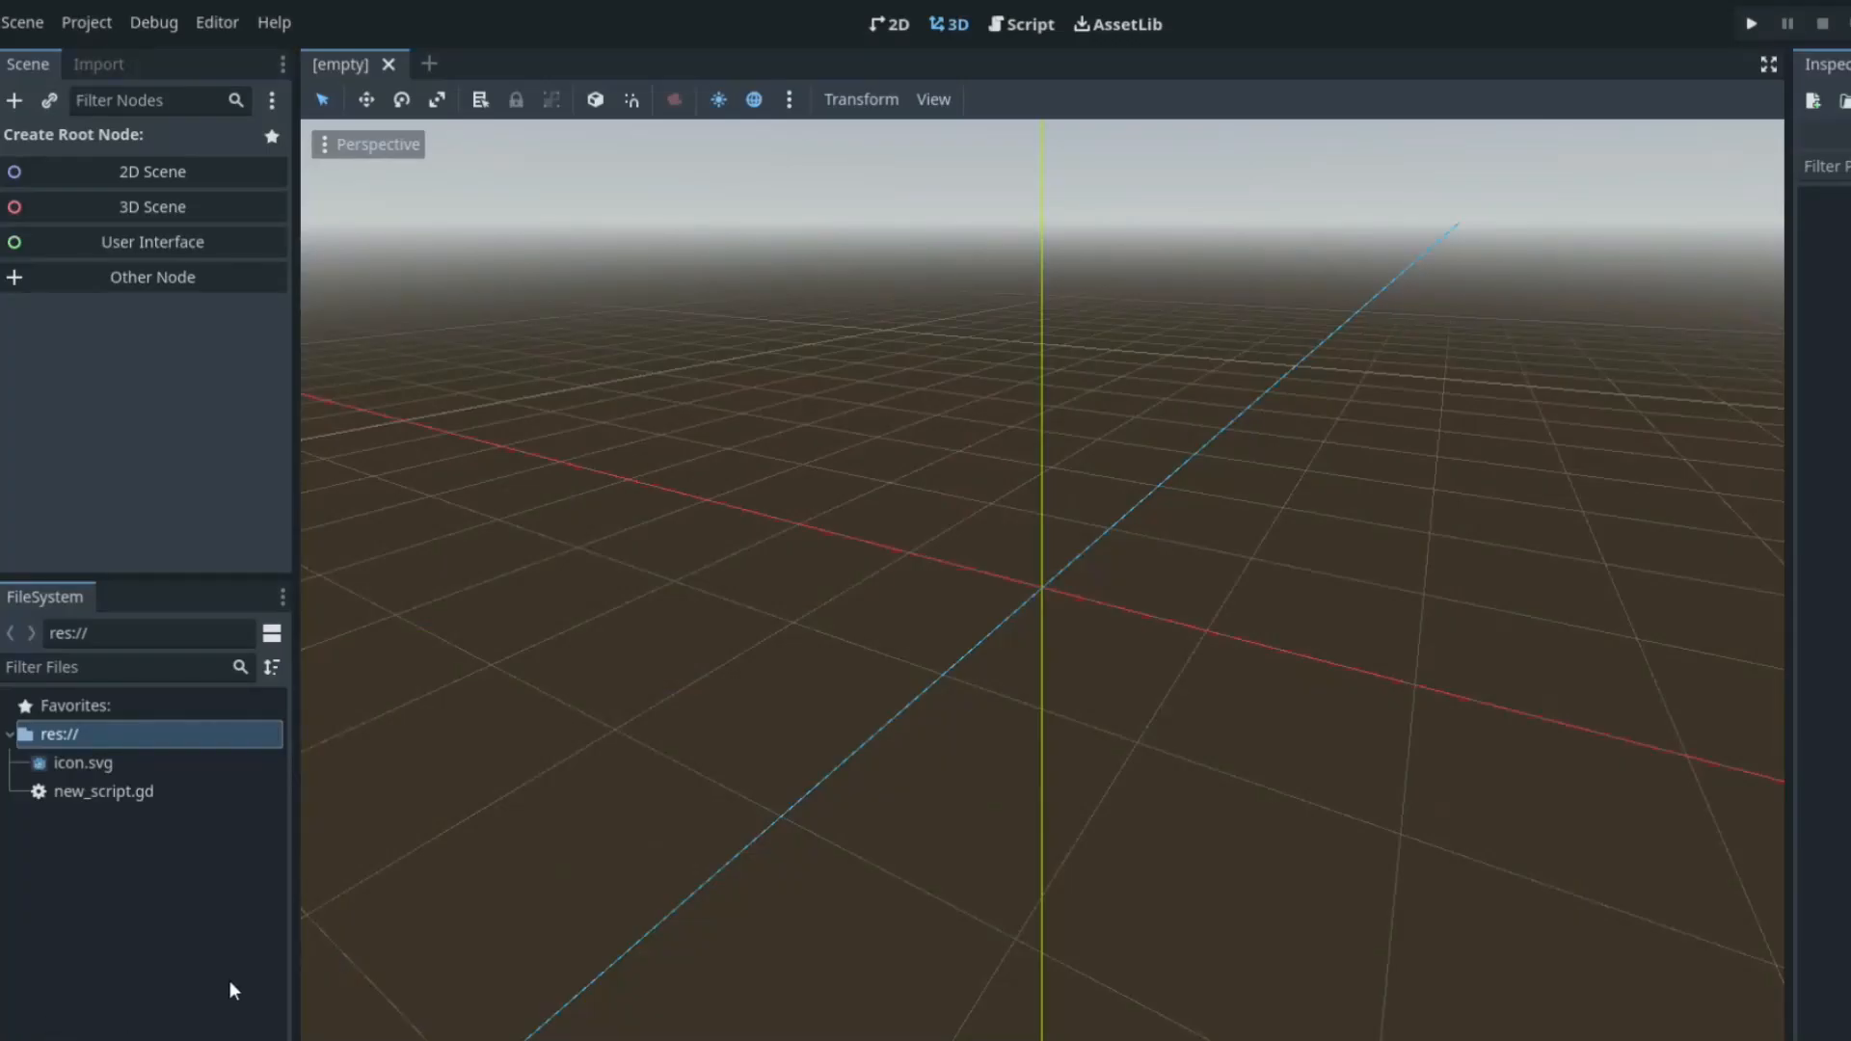
# Step: Show the apple_tree.gd example script in the Script workspace
pyautogui.click(85, 21)
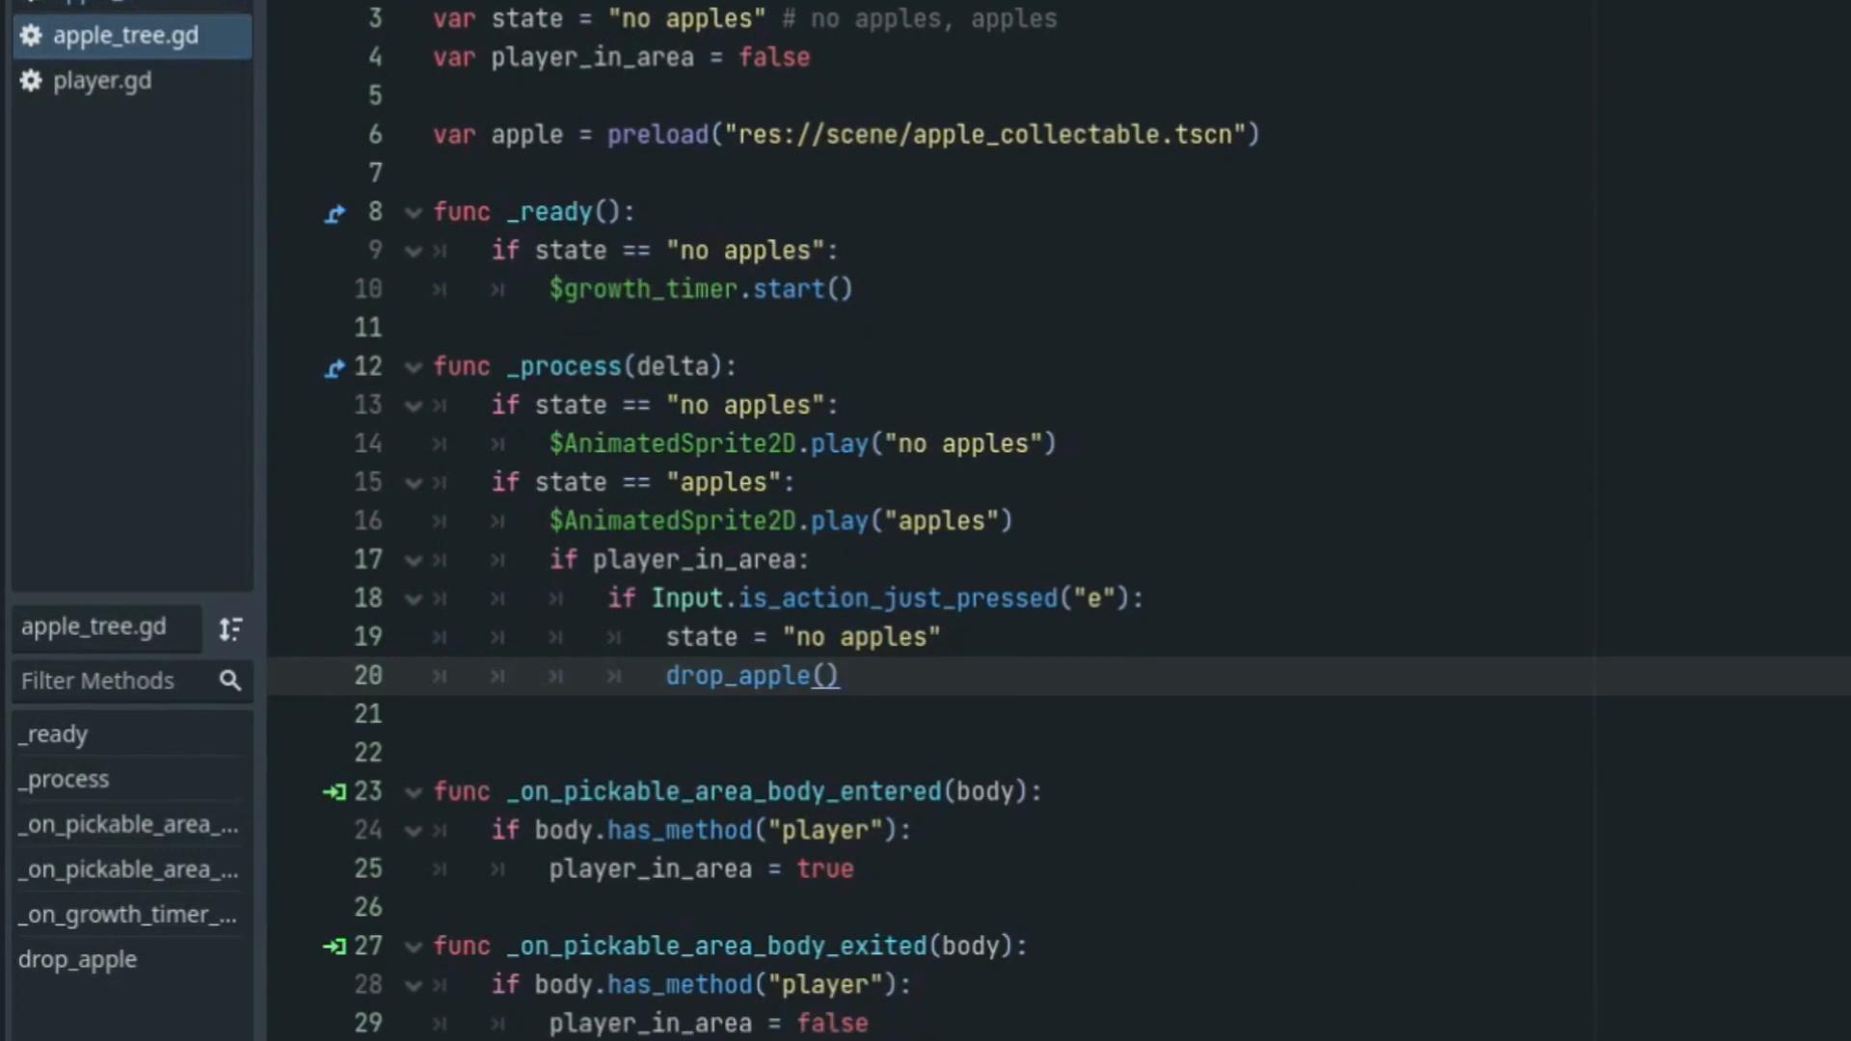
# Step: Write the comment 'even a non coder can understand the code you write!!!' under the print call in new_script.gd
pyautogui.click(102, 81)
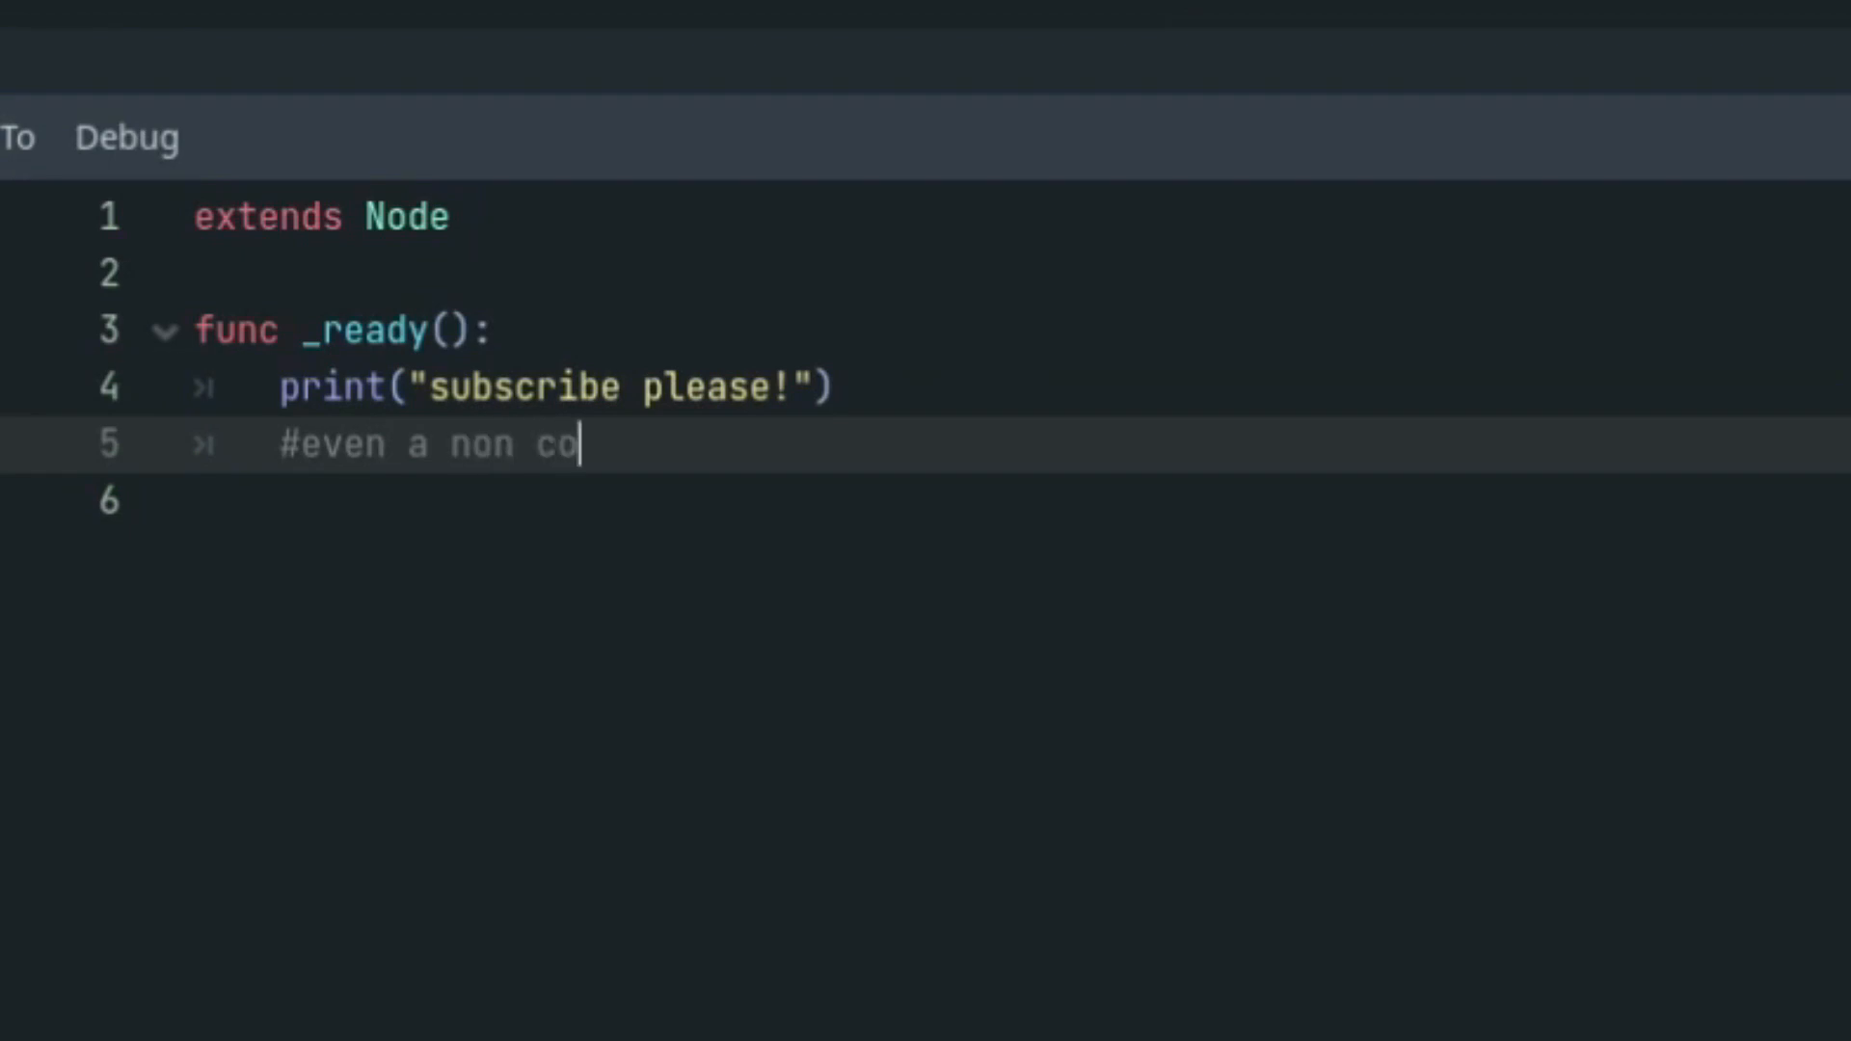
pyautogui.write('der can unders')
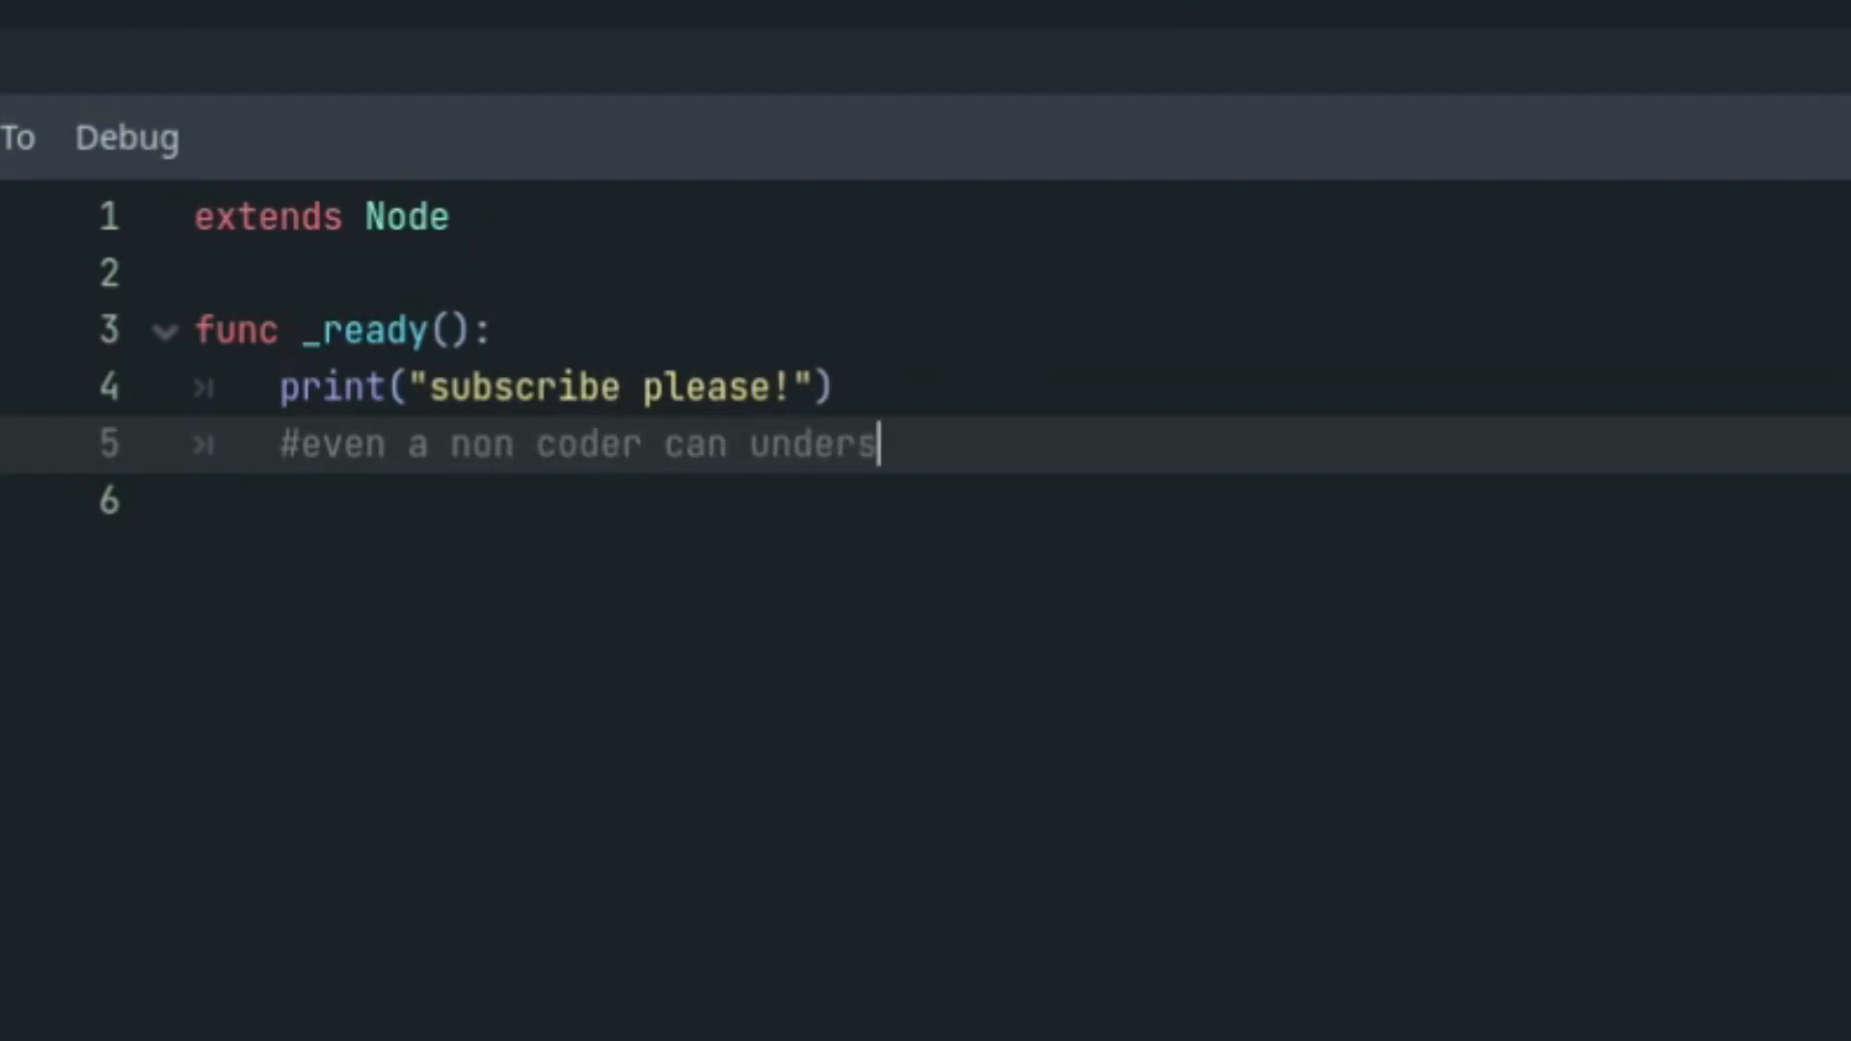
pyautogui.write('tand the code')
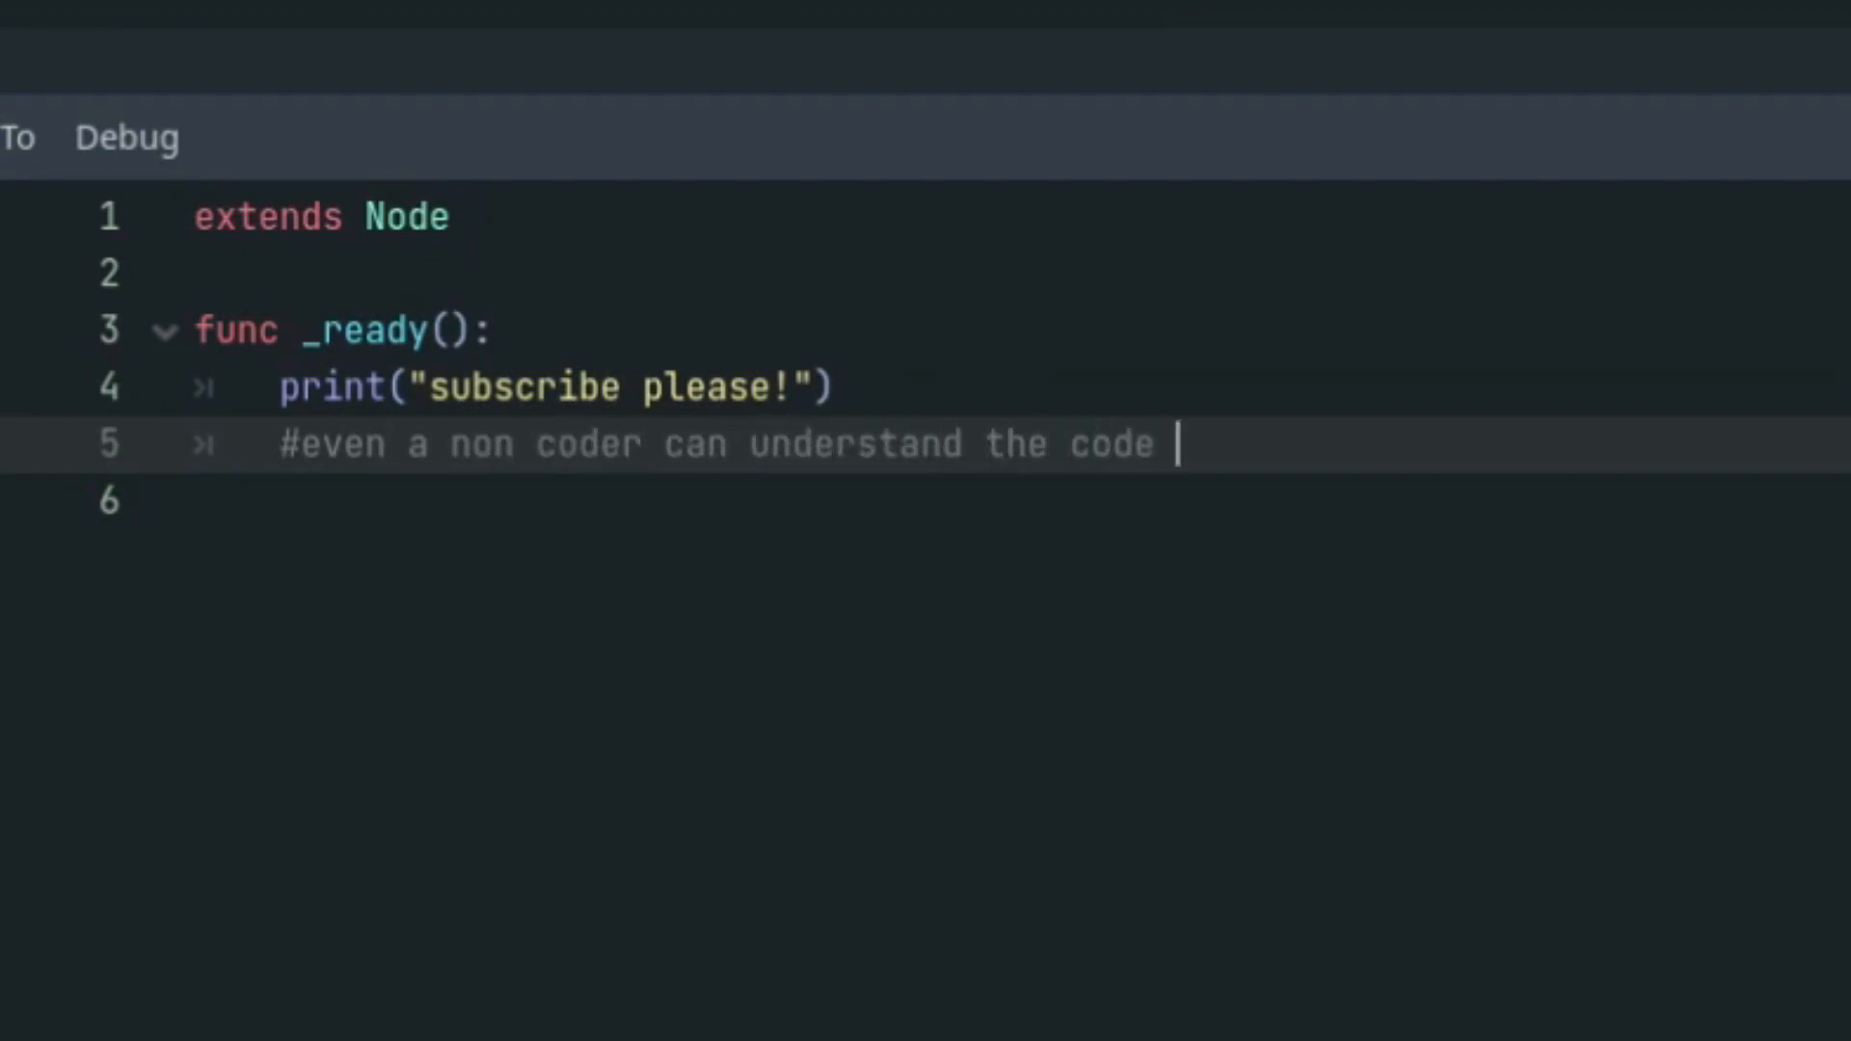
pyautogui.write('you write')
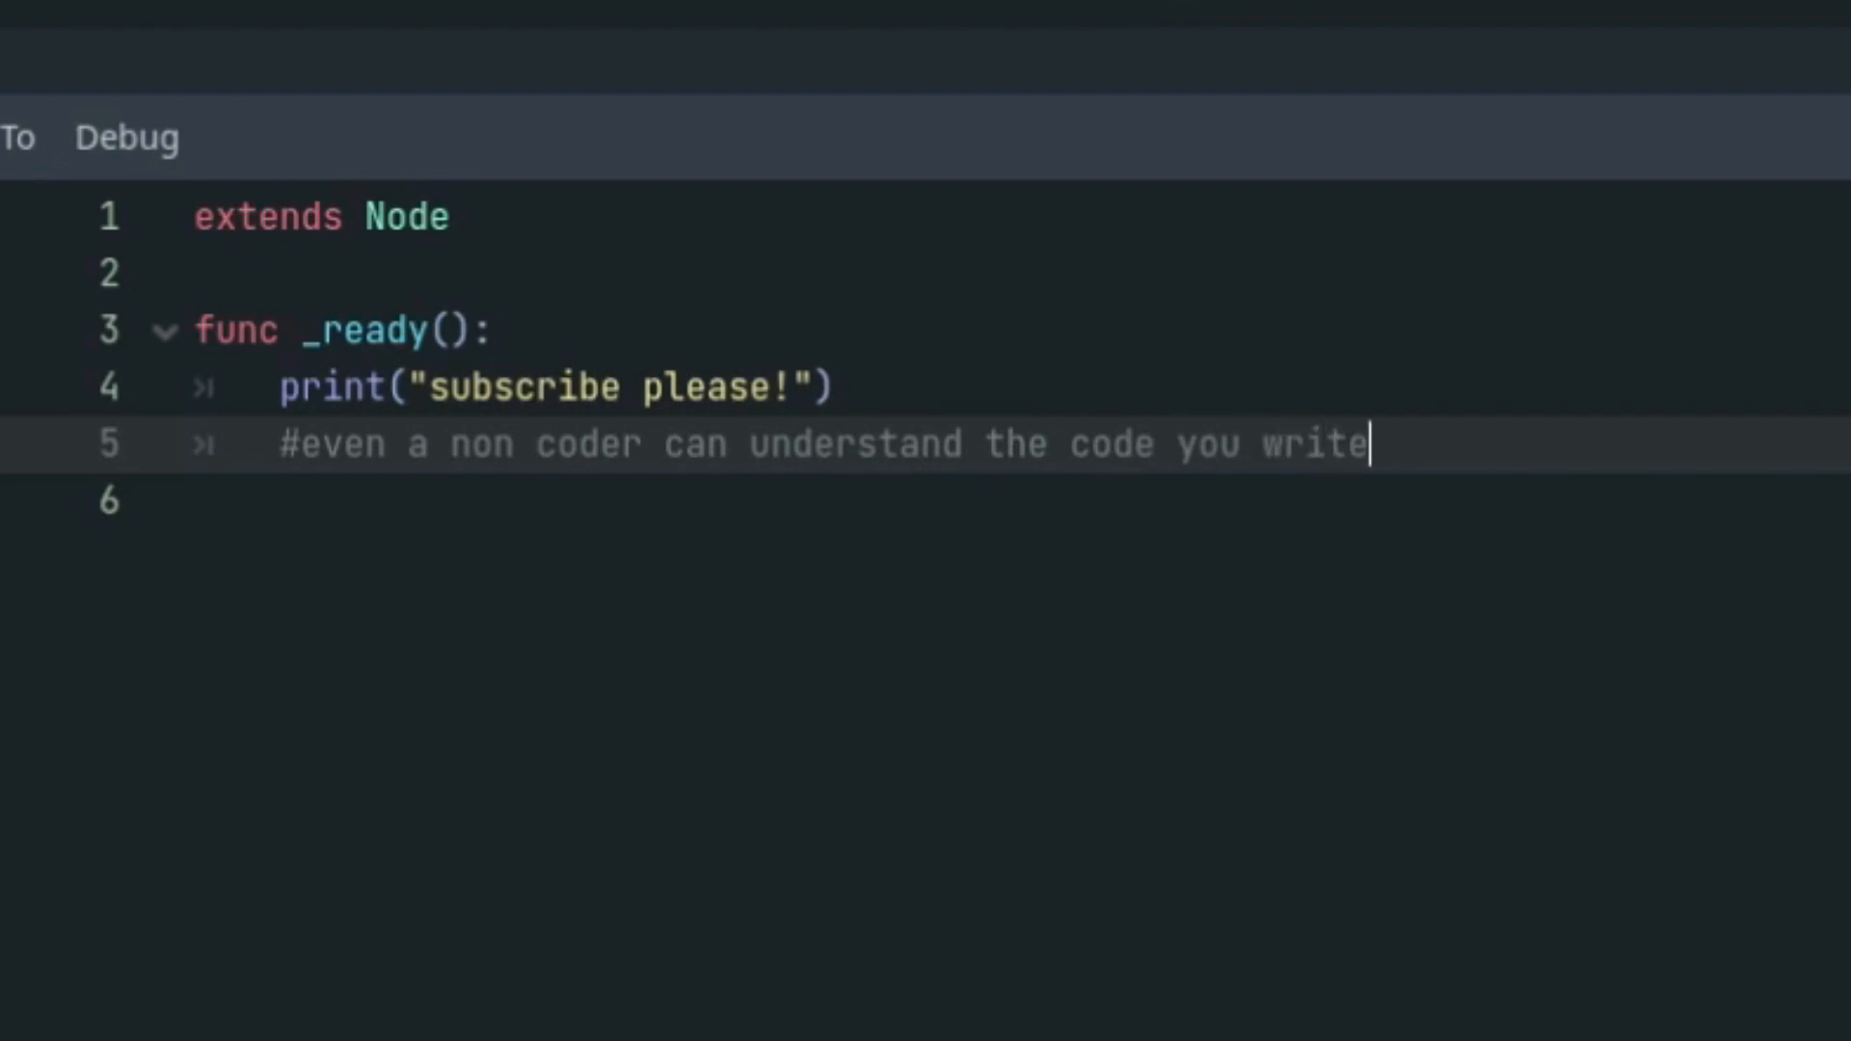
pyautogui.write('!!!')
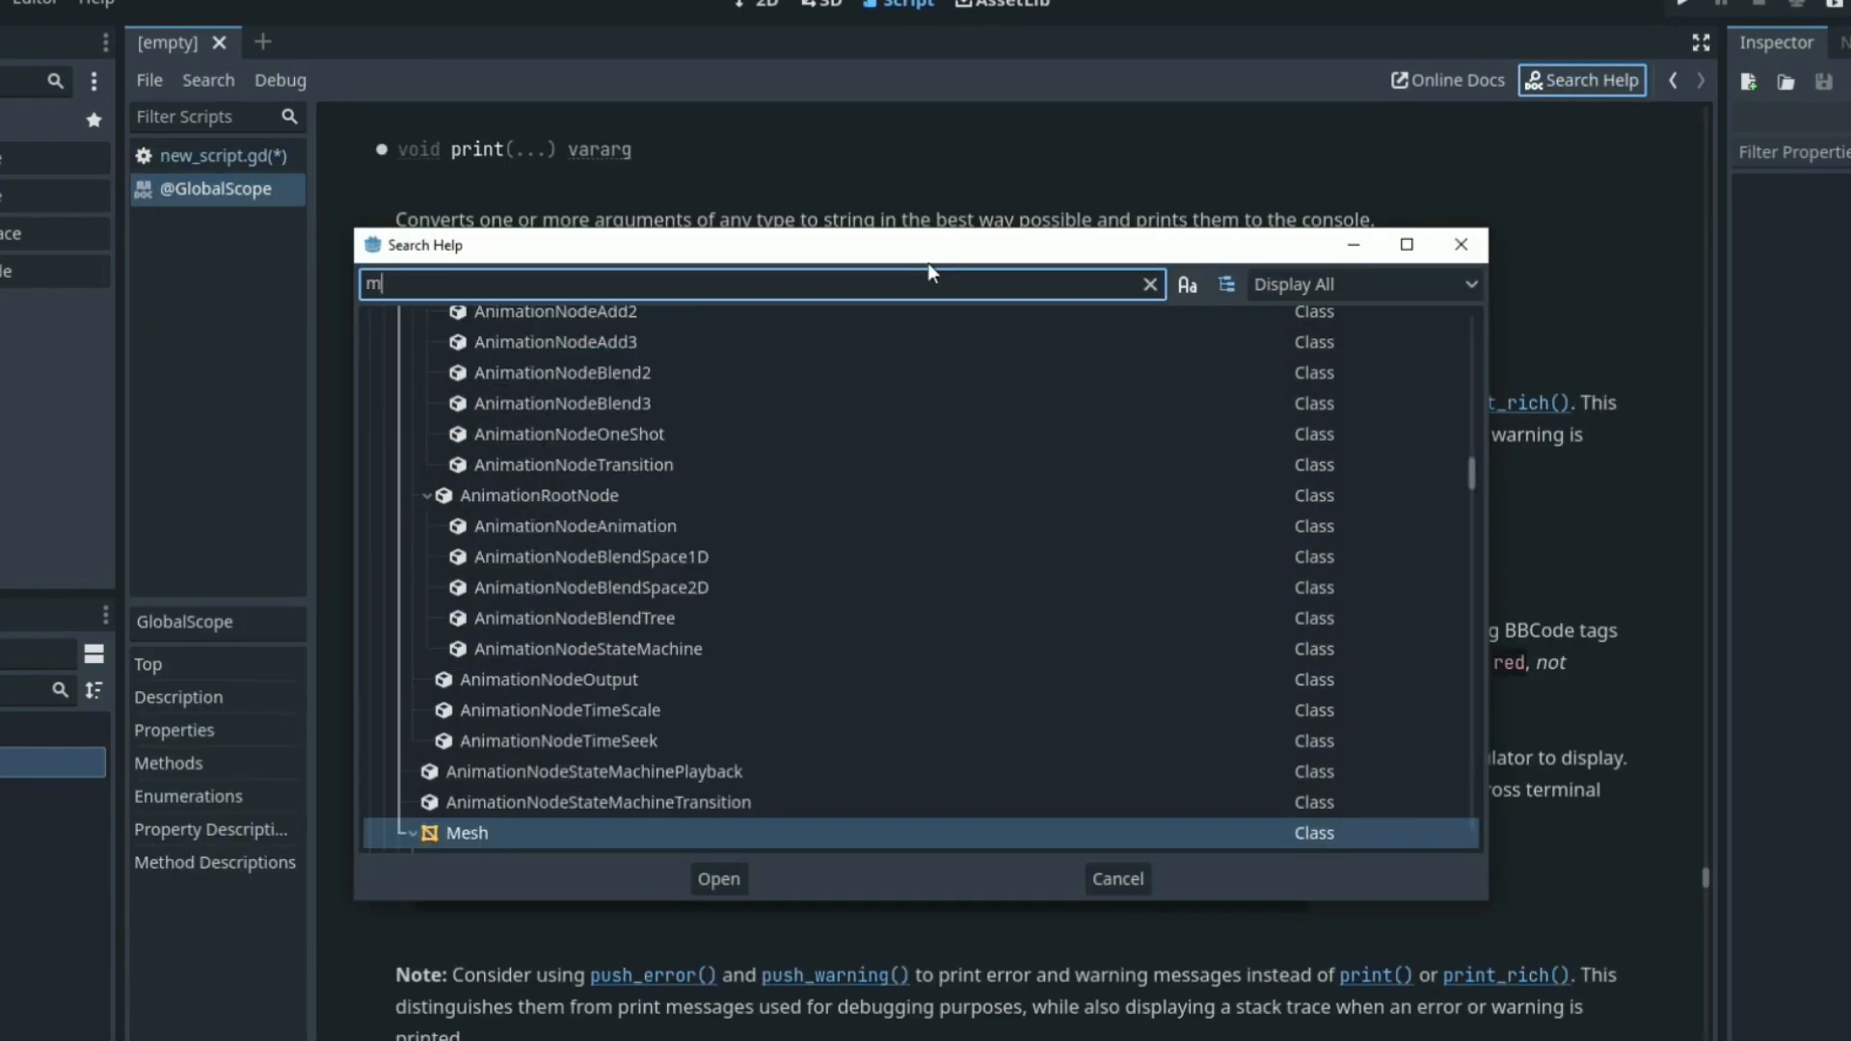
# Step: Search Help for move_and_slide and scroll through the CharacterBody2D documentation
pyautogui.write('ove_and')
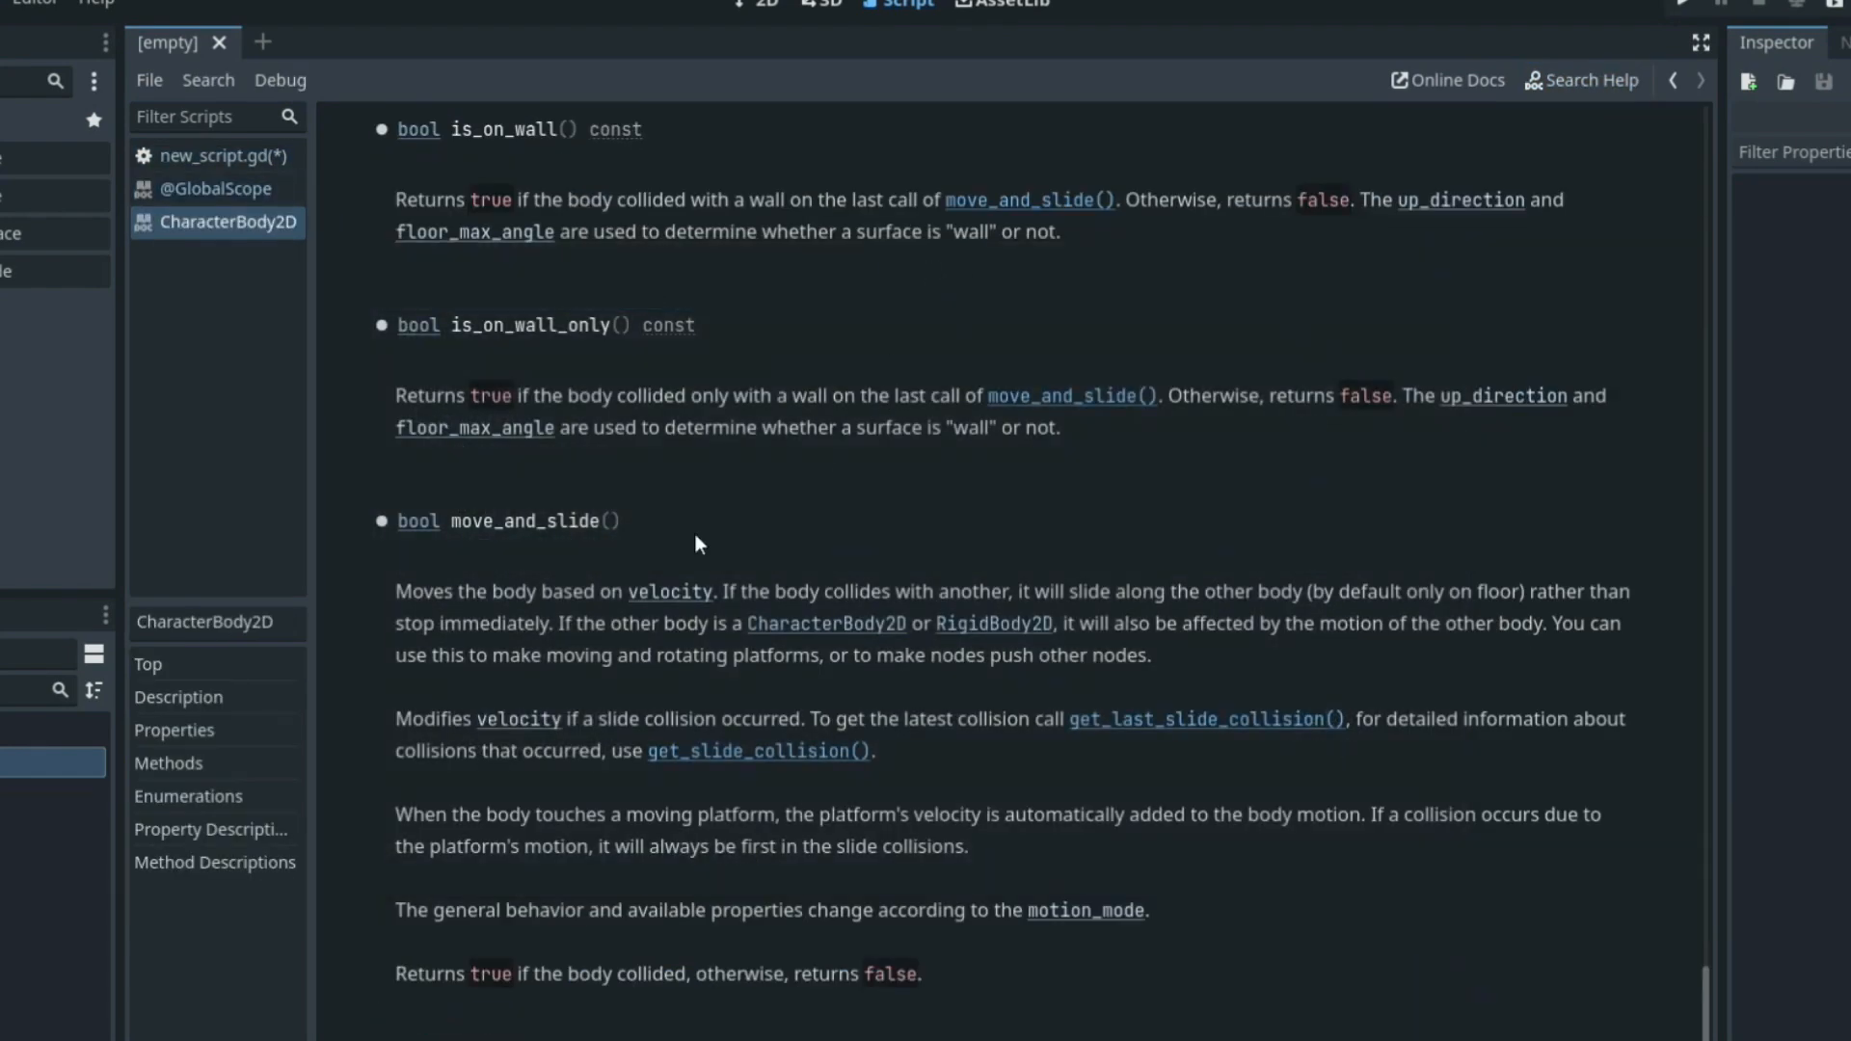
pyautogui.scroll(-3)
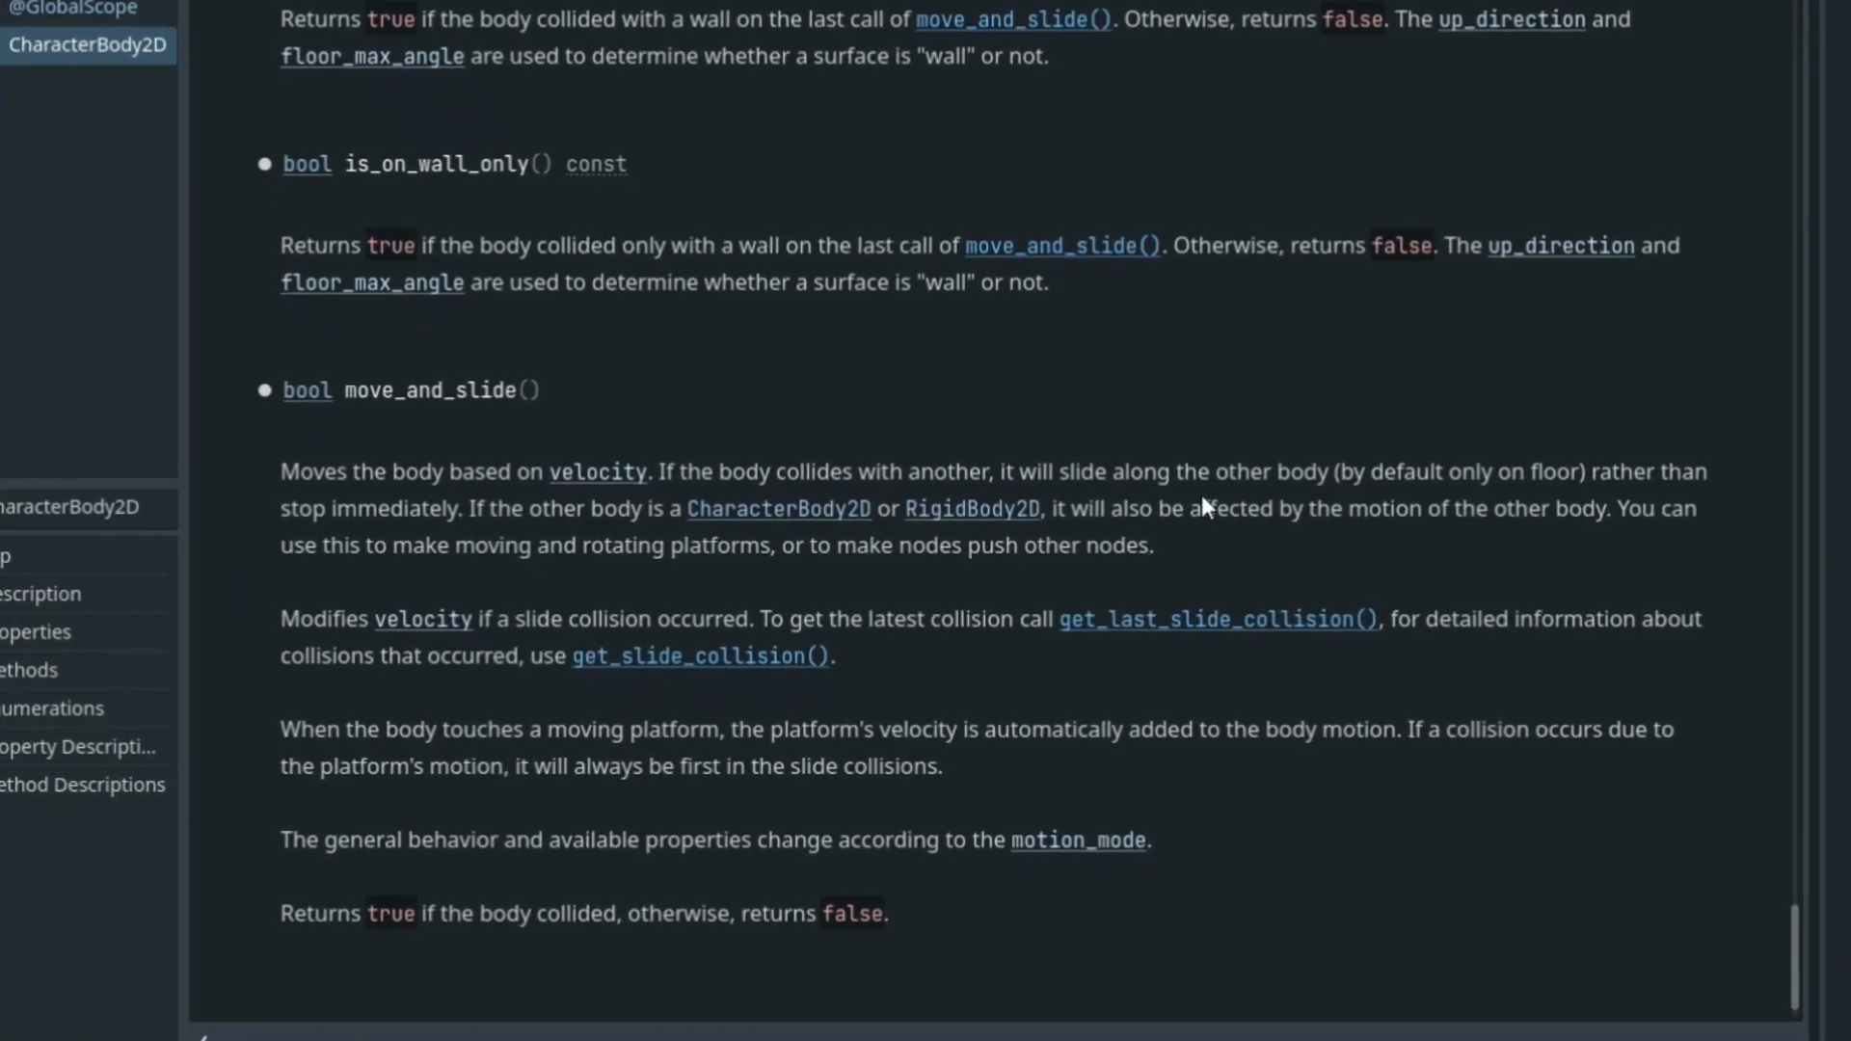
pyautogui.scroll(-3)
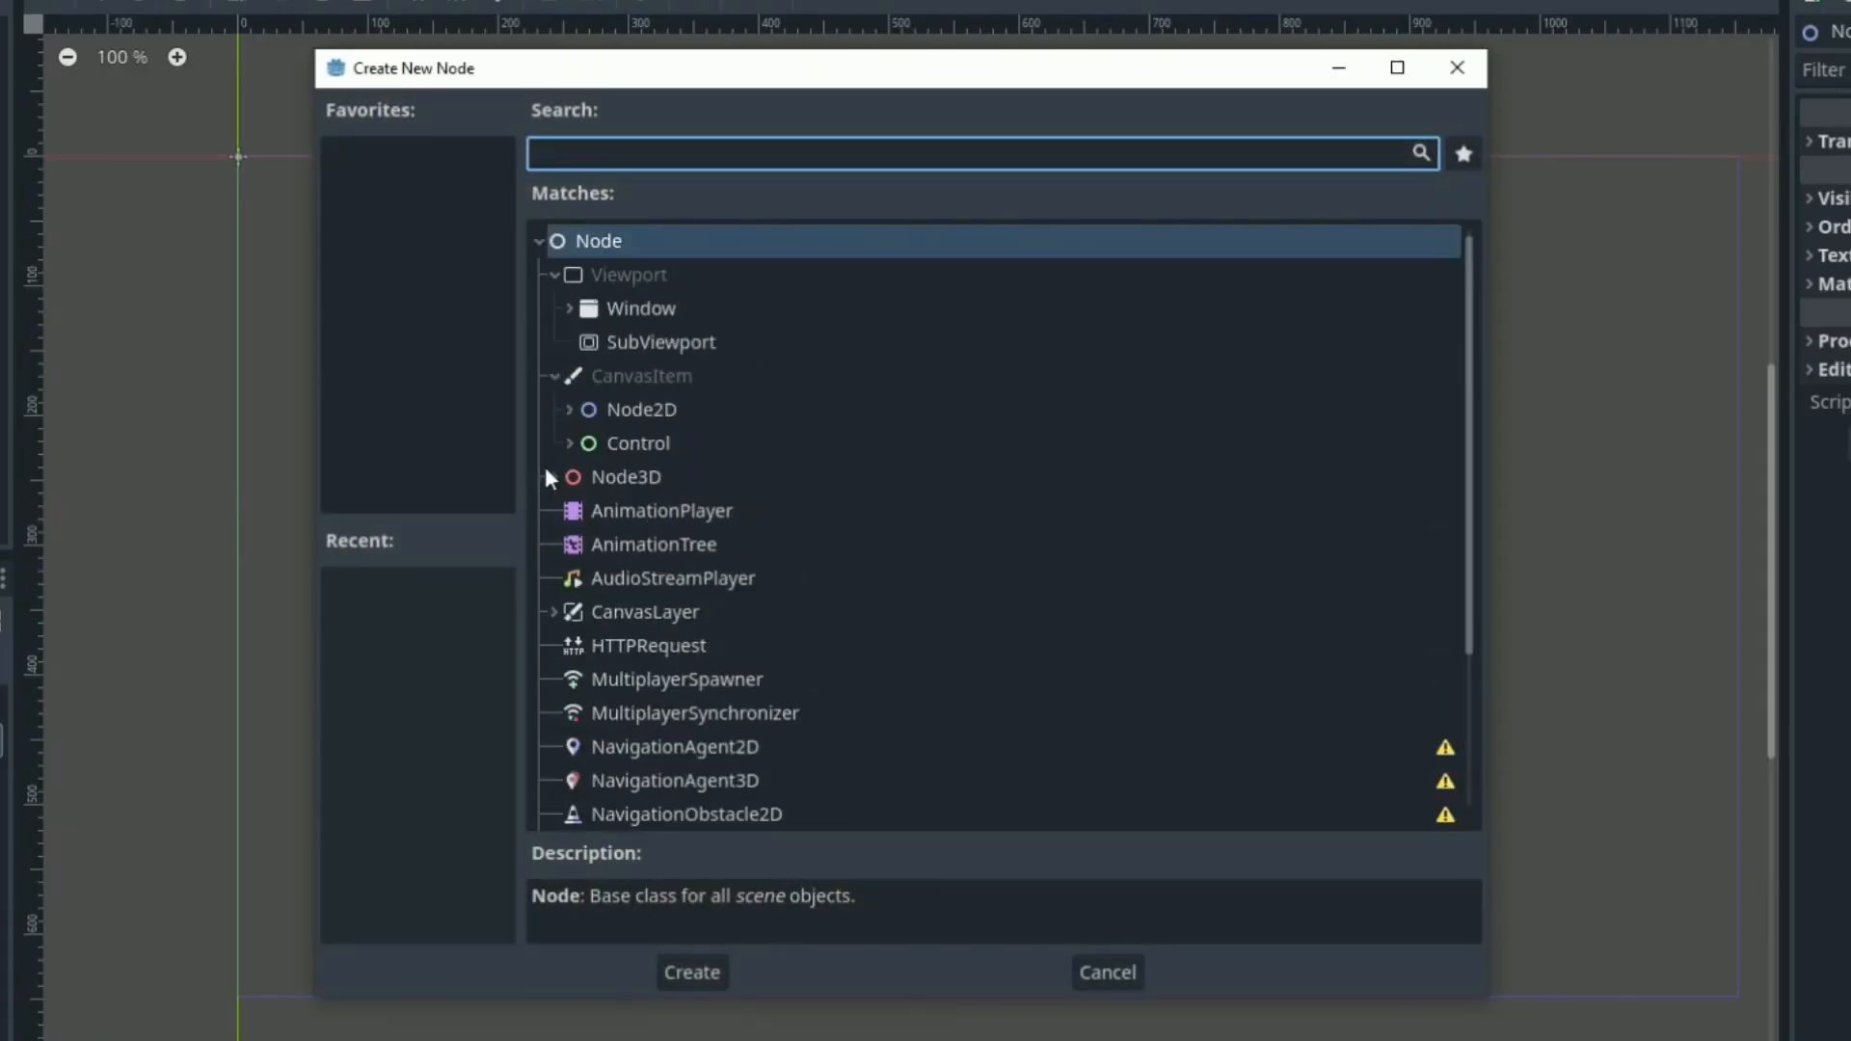
# Step: Create a CharacterBody2D root node with Sprite2D and CollisionShape2D children
pyautogui.scroll(-3)
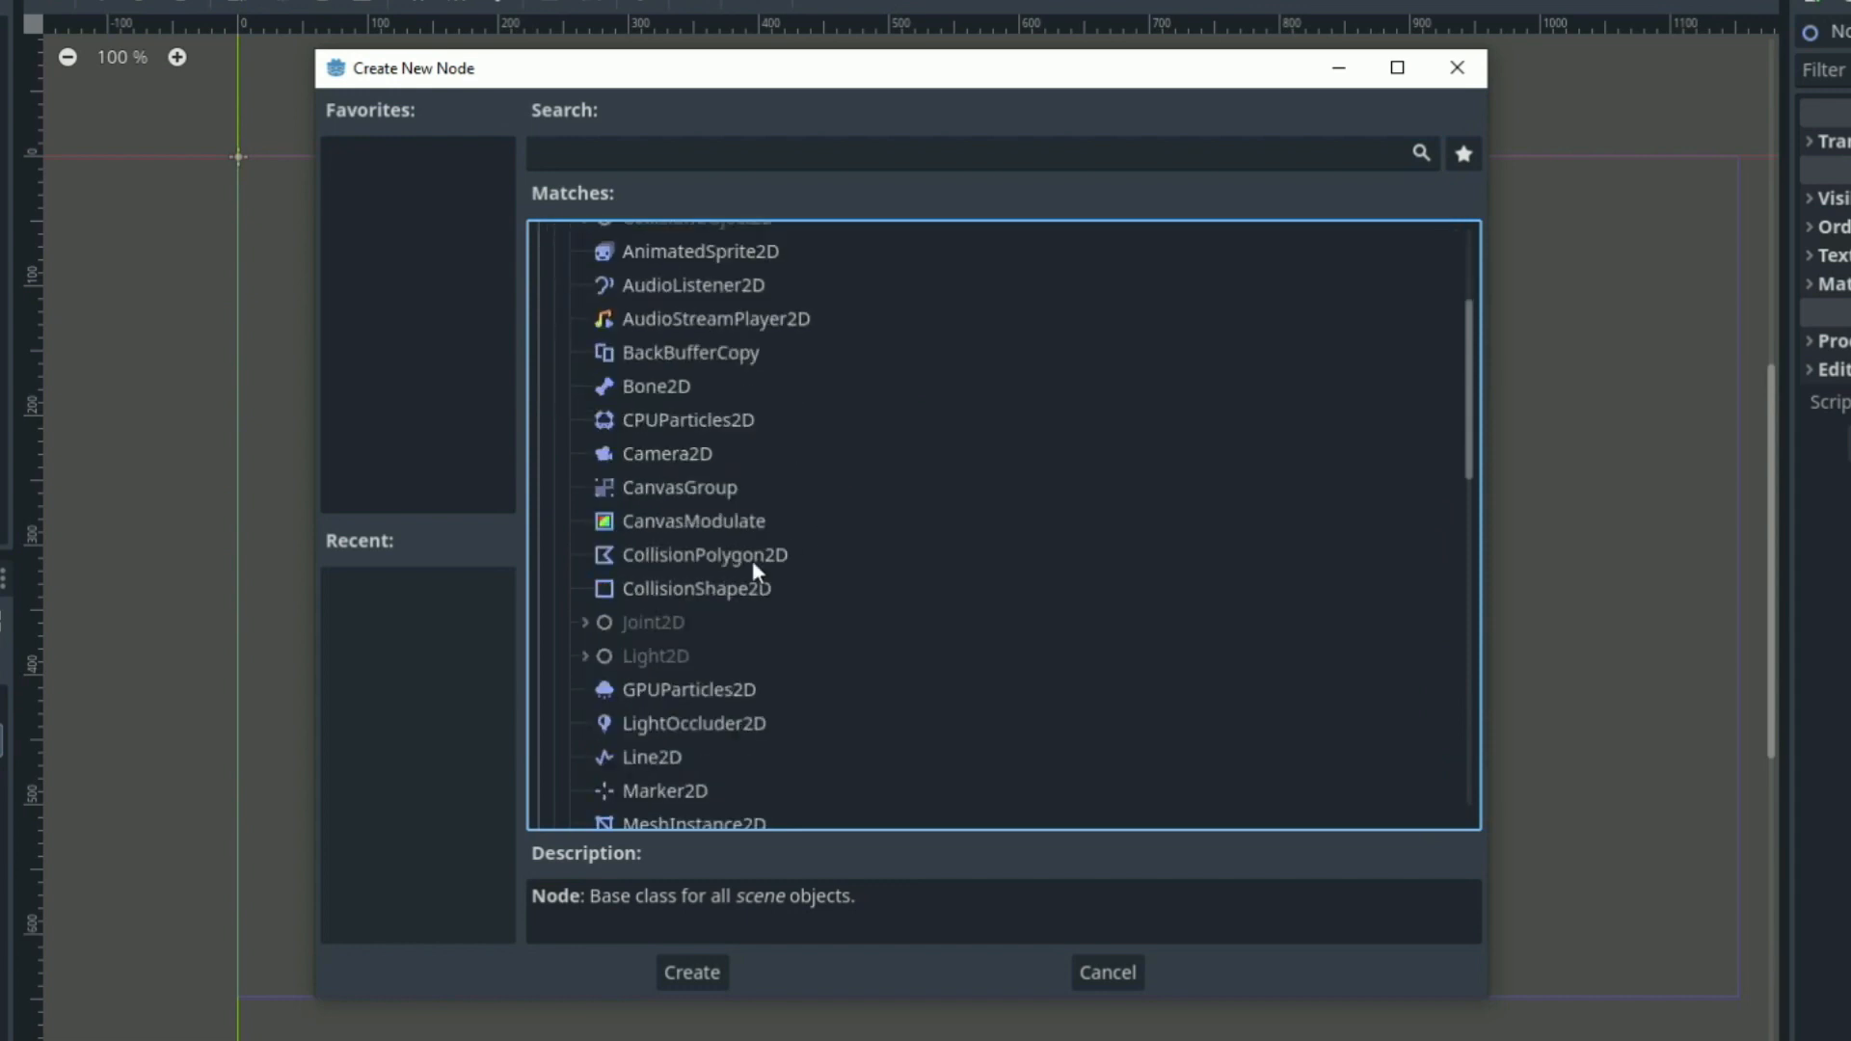
pyautogui.write('char')
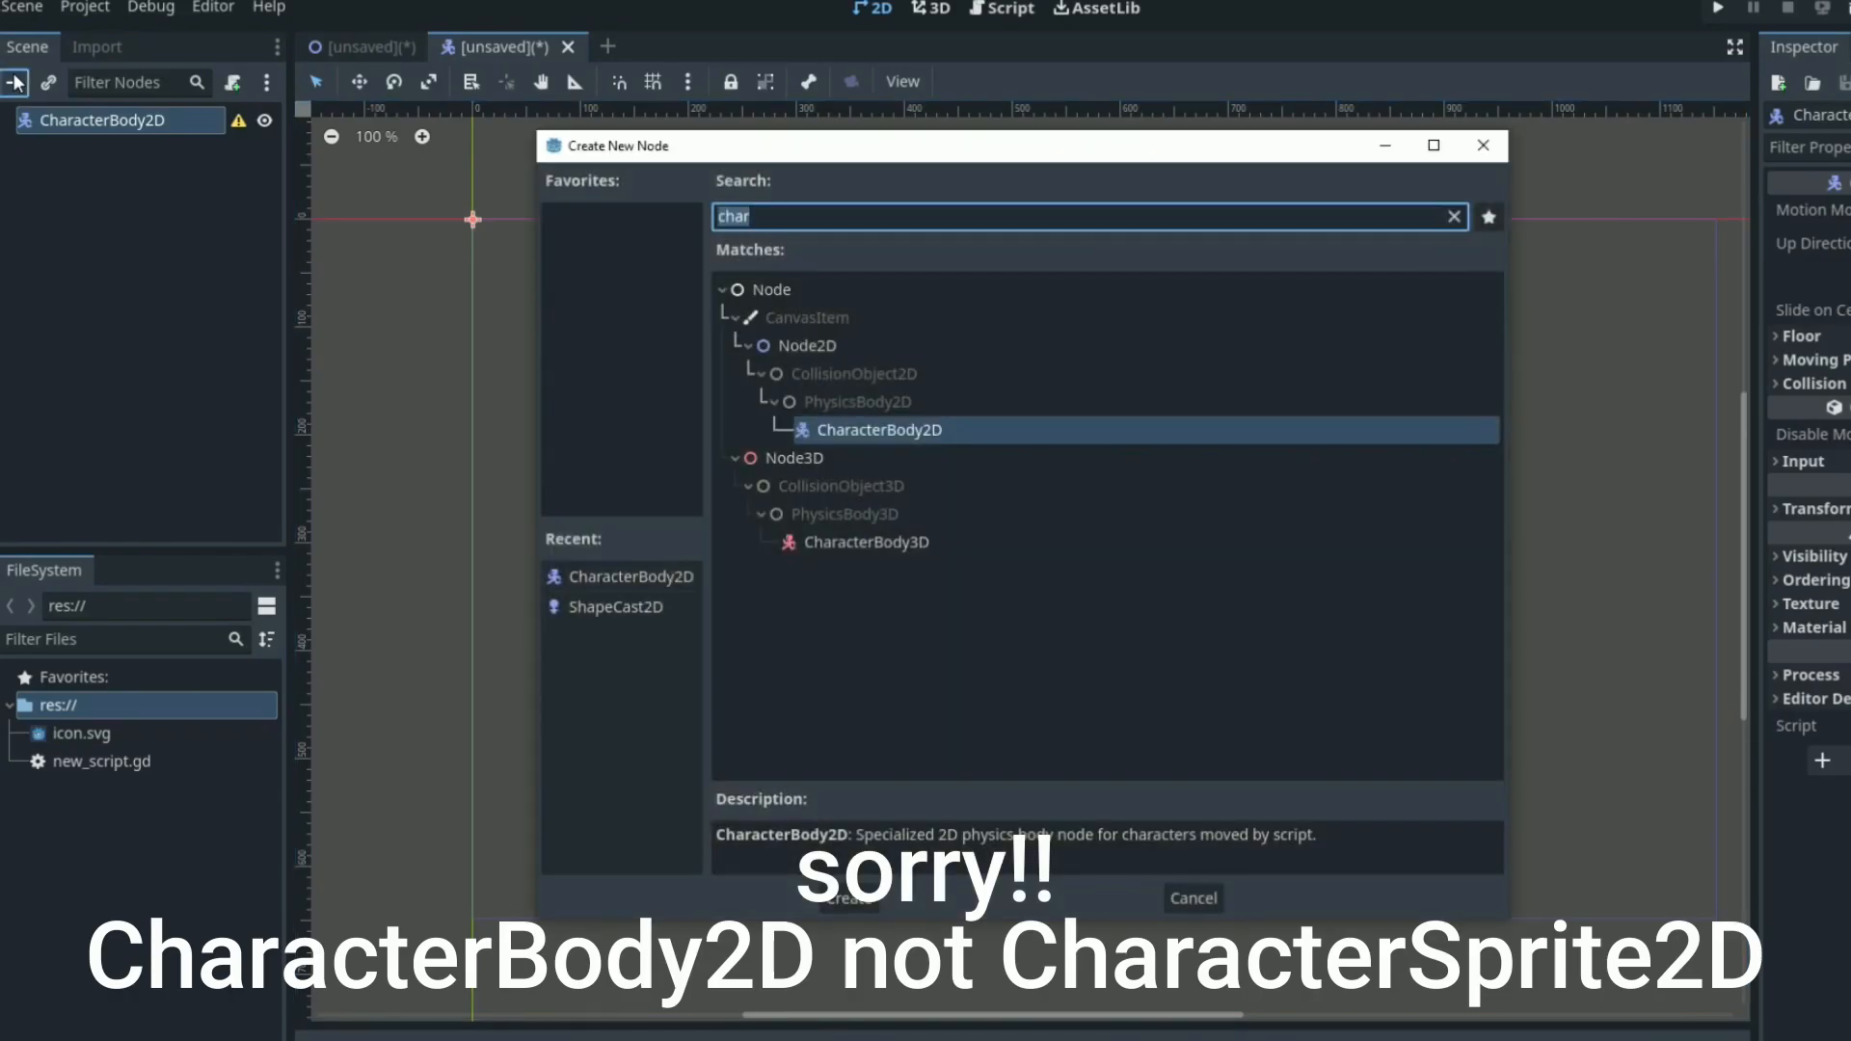
pyautogui.click(846, 897)
pyautogui.write('coll')
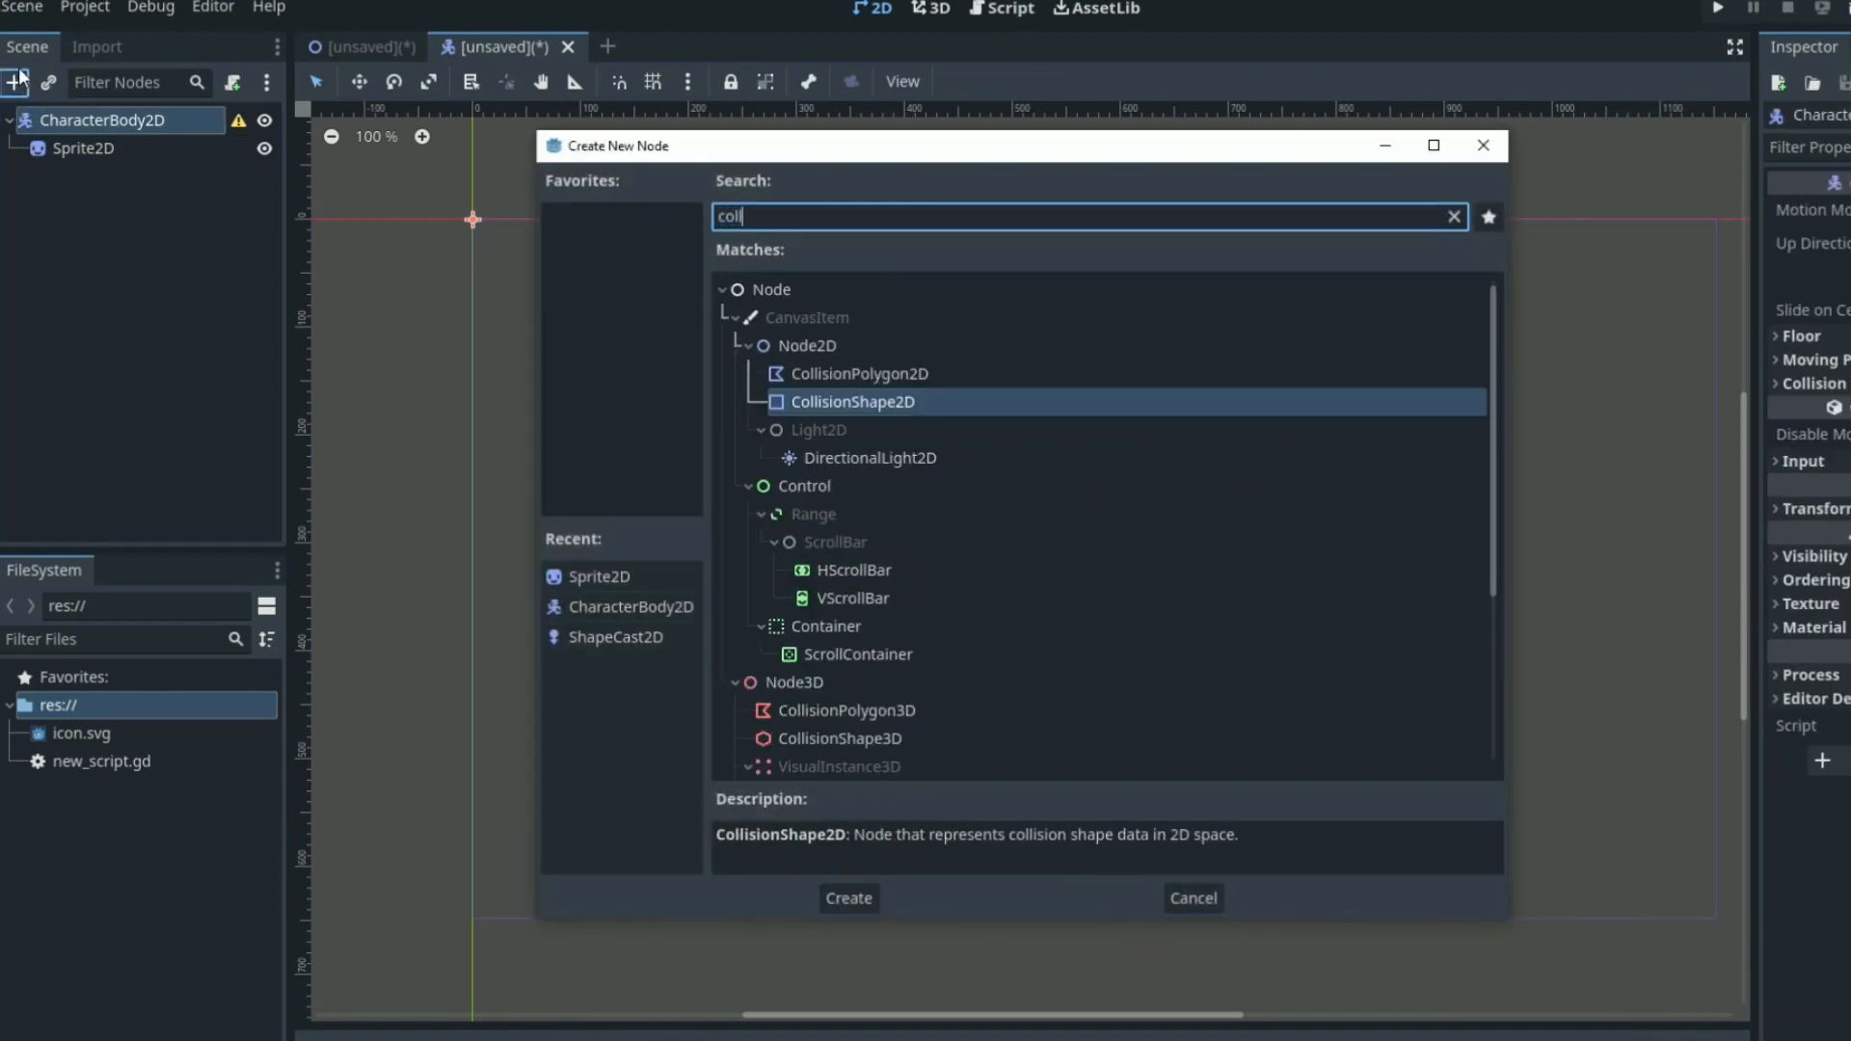
pyautogui.click(848, 897)
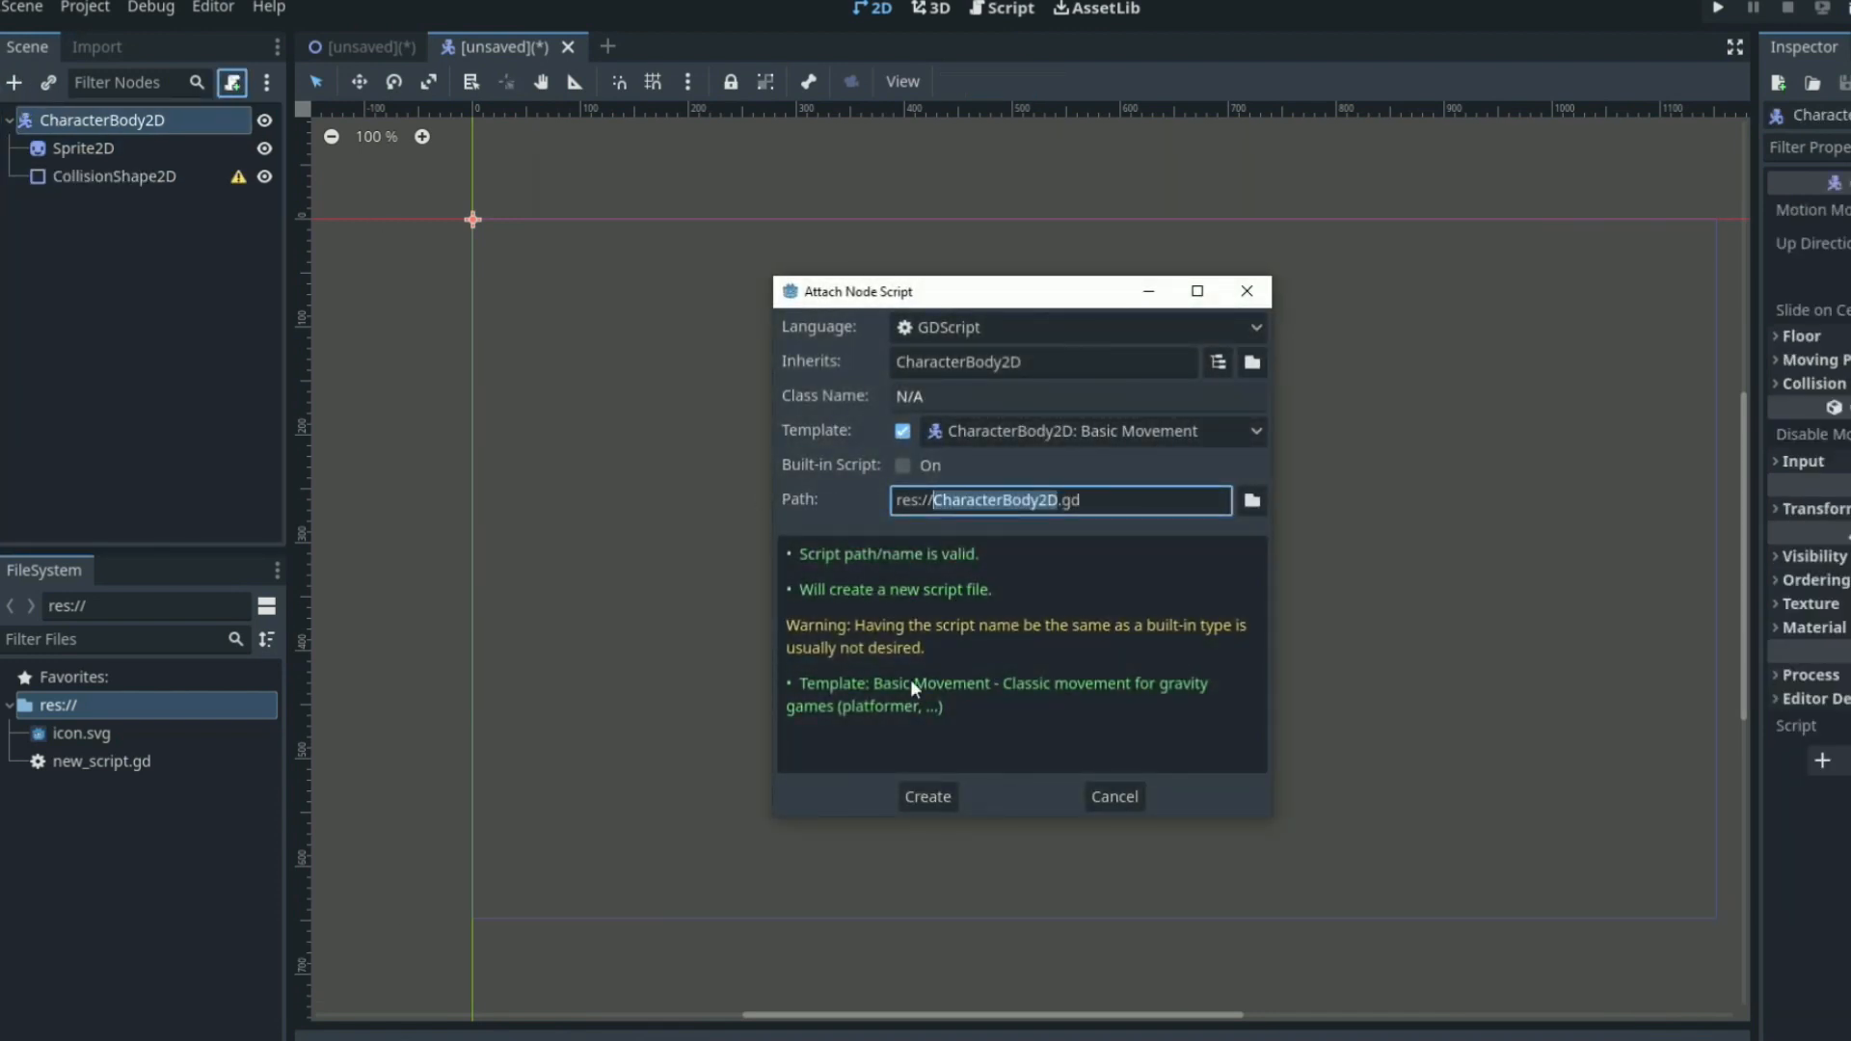
# Step: Attach a Basic Movement template script and save the scene as character_body_2d.tscn
pyautogui.click(928, 796)
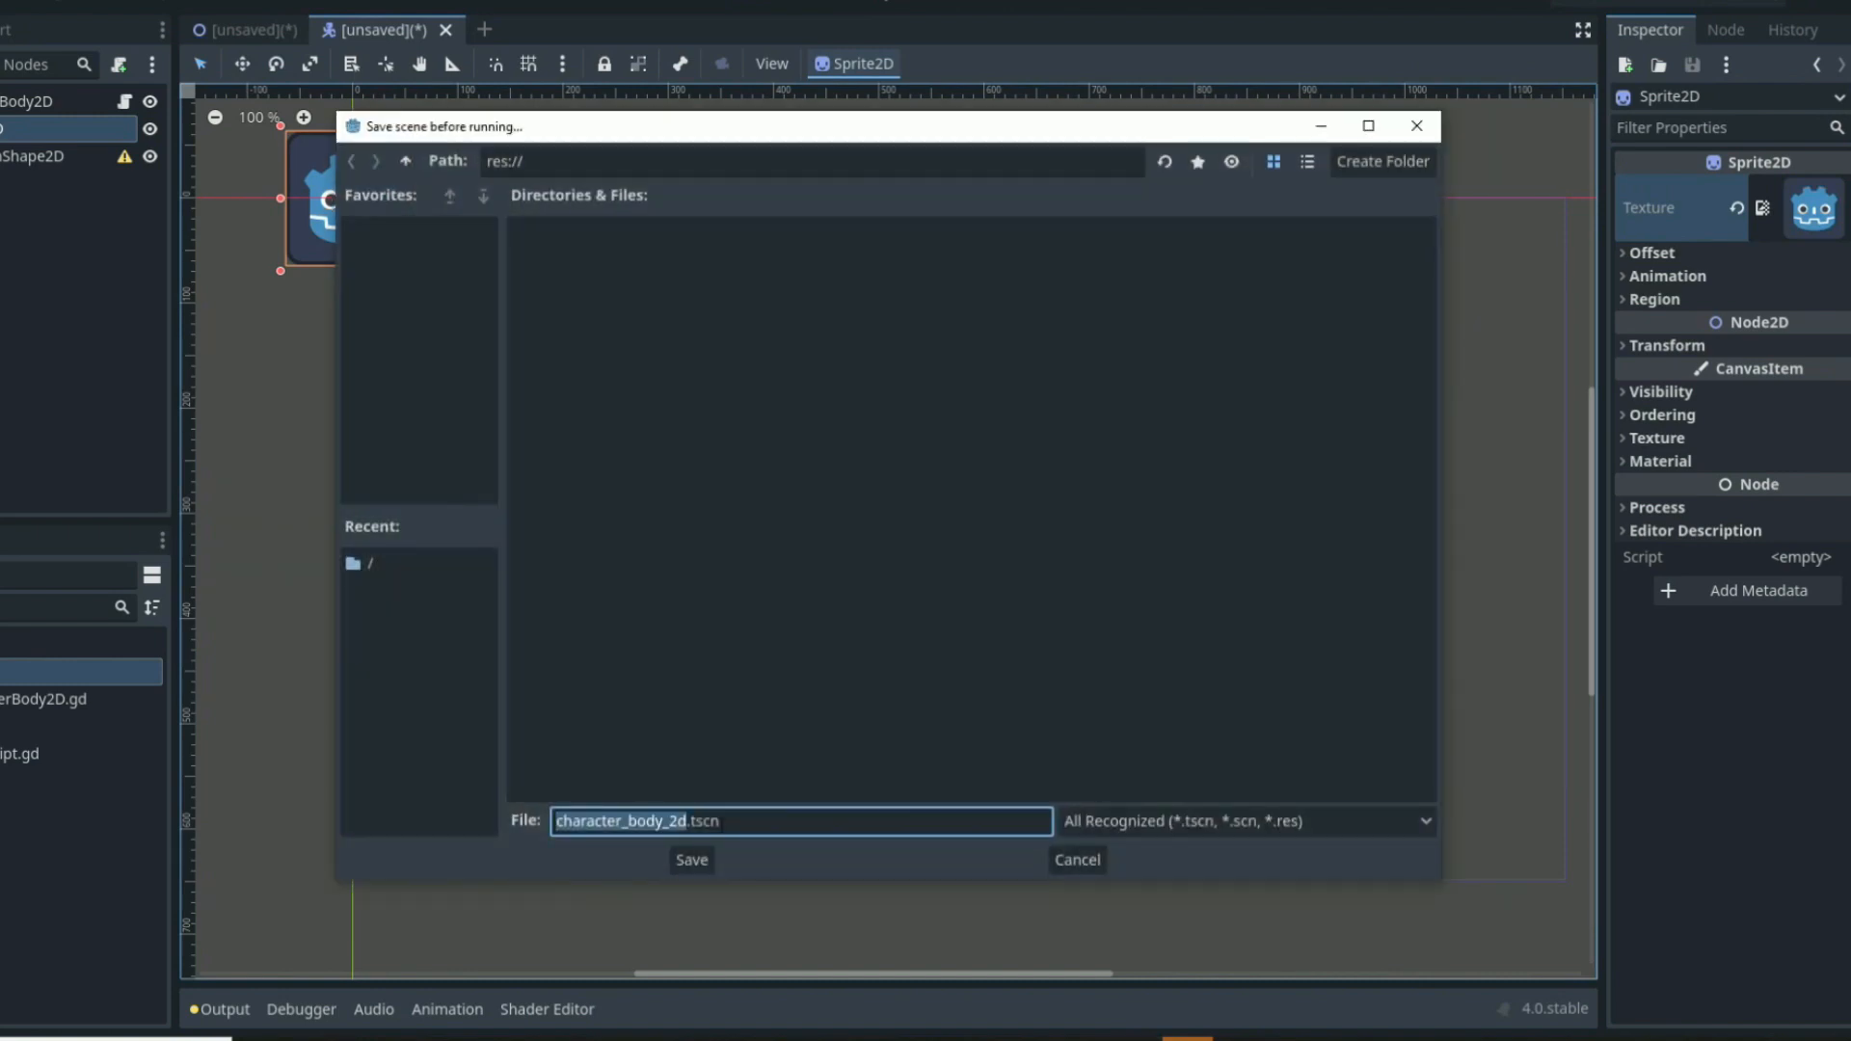
pyautogui.click(691, 860)
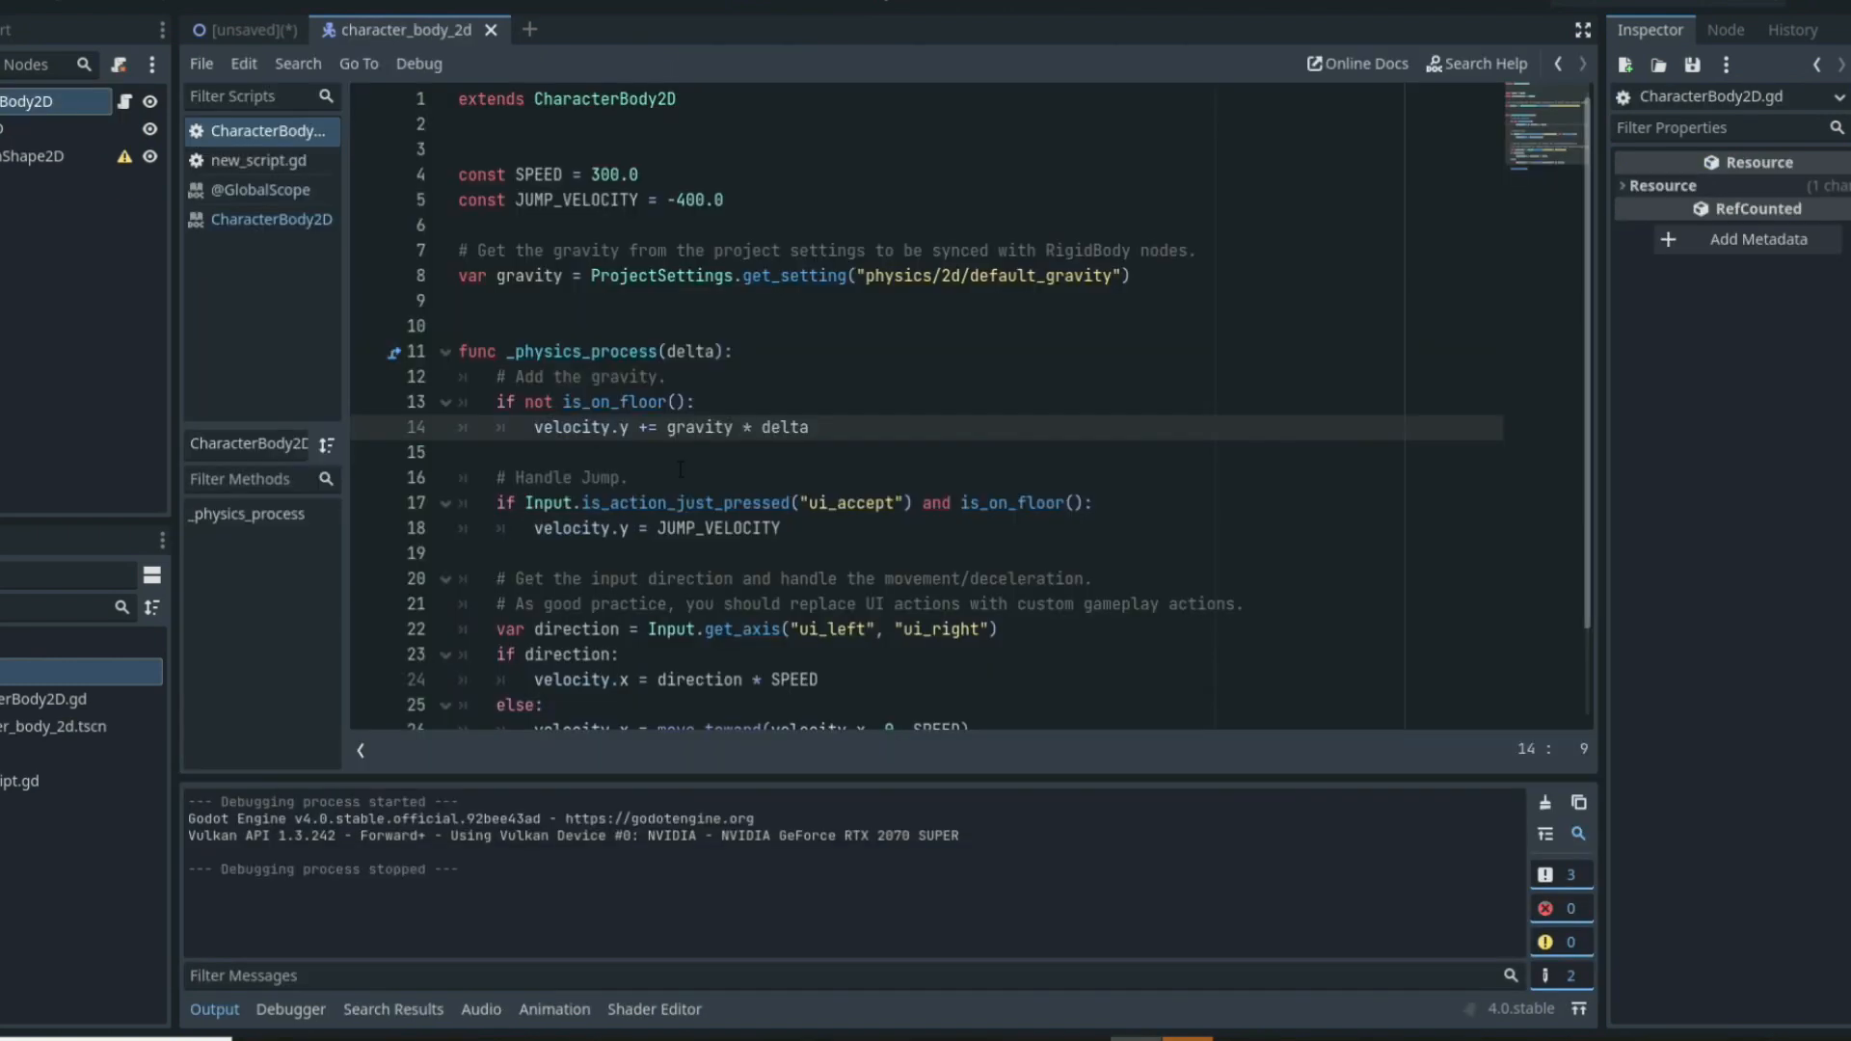